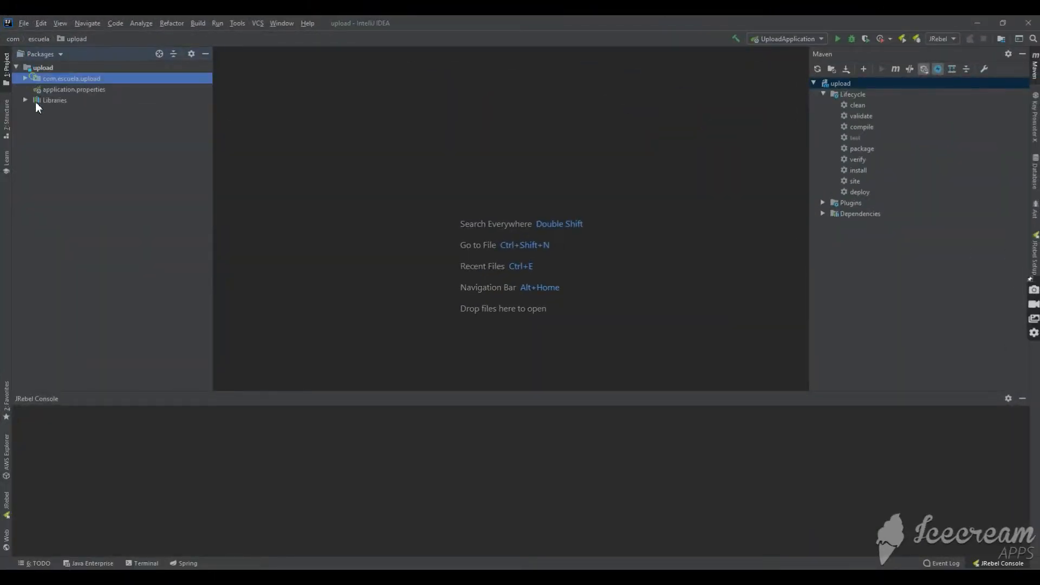
{"action": "left_click", "coordinate": [25, 78]}
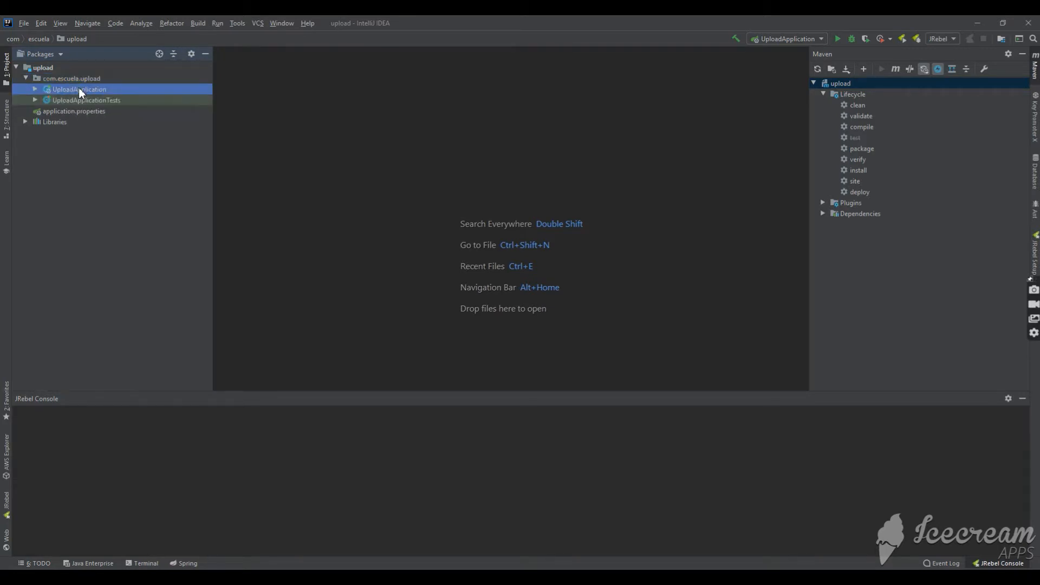
{"action": "double_click", "coordinate": [79, 89]}
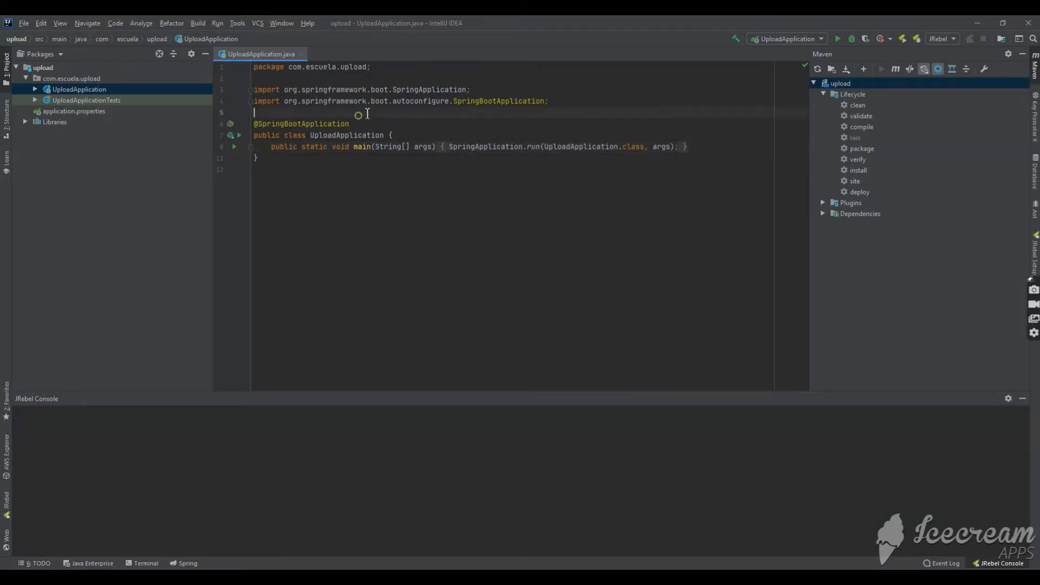
{"action": "type", "text": "@RE"}
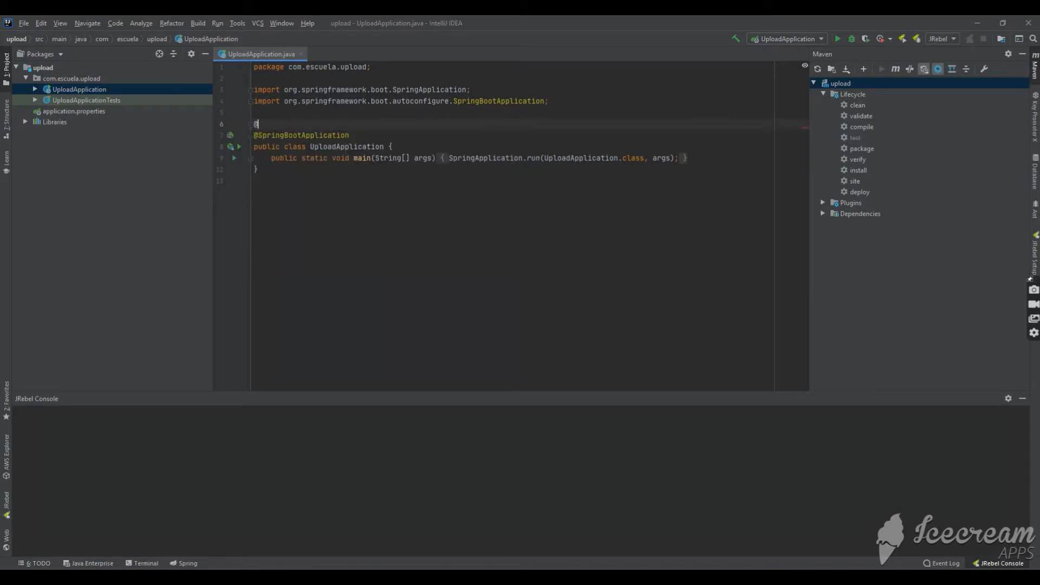
{"action": "type", "text": "Restc"}
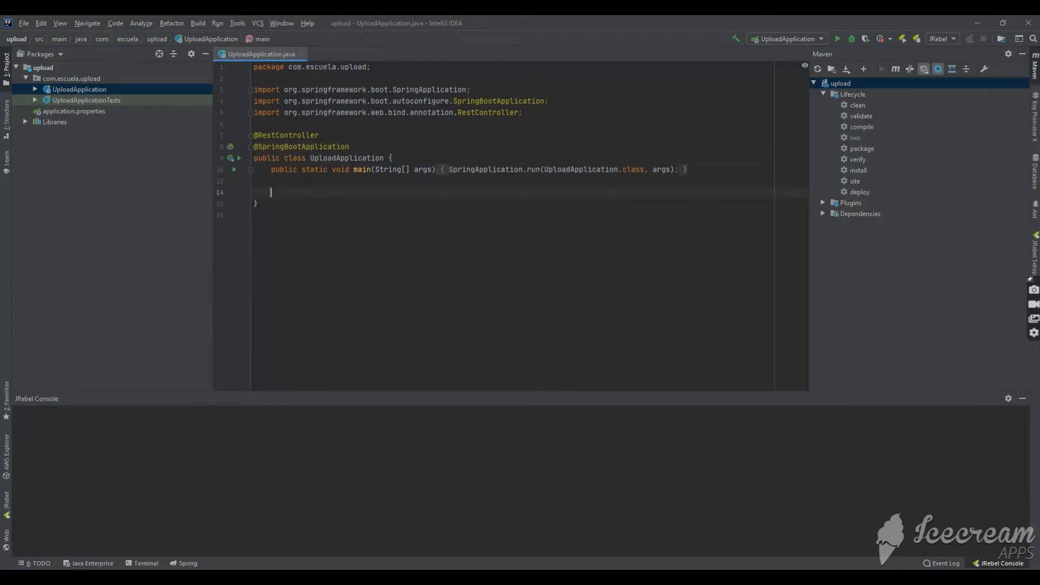
{"action": "type", "text": "pu"}
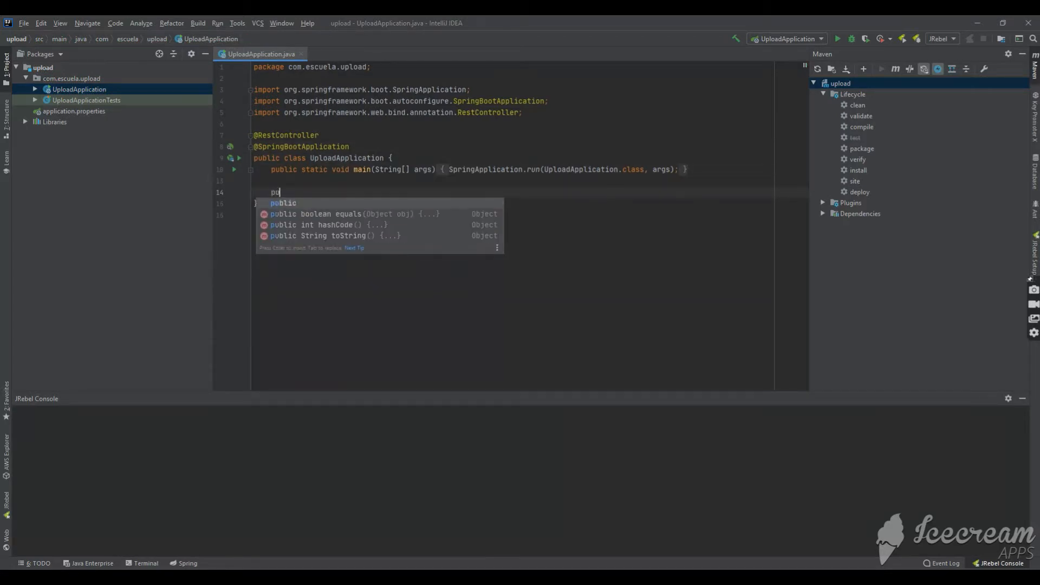
{"action": "type", "text": "blic"}
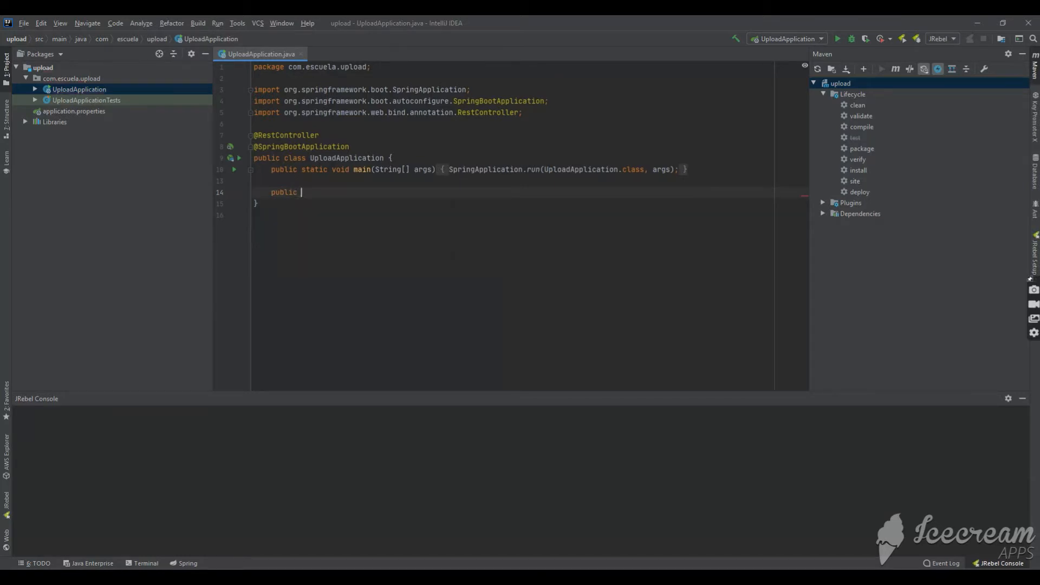
{"action": "type", "text": "String"}
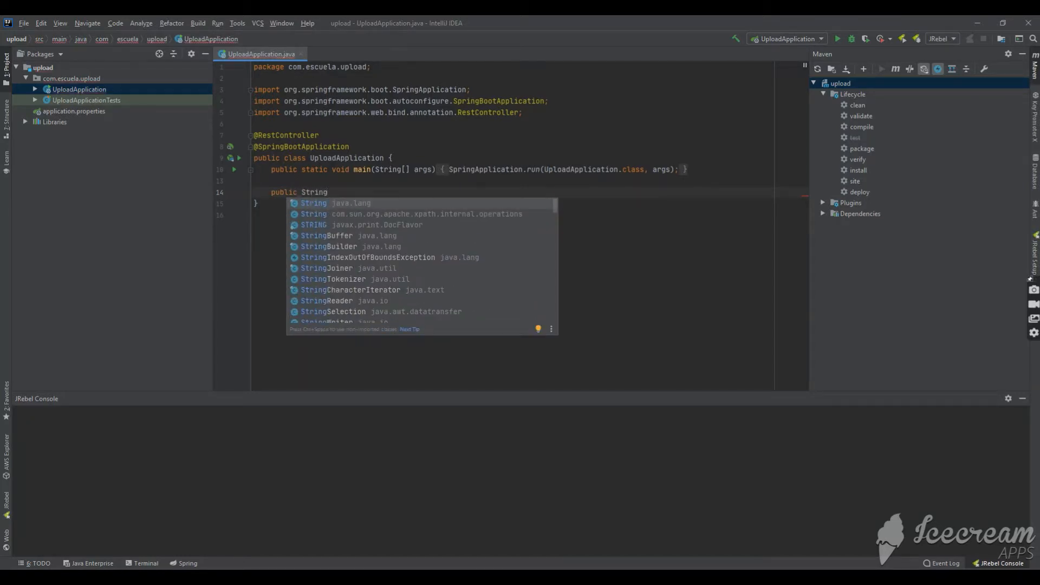
{"action": "type", "text": "file"}
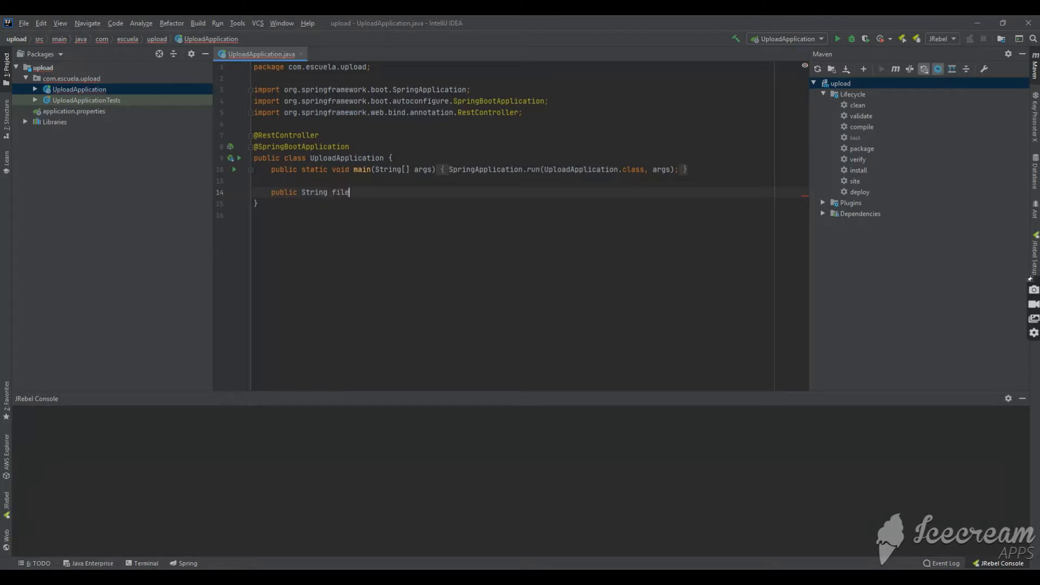
{"action": "type", "text": "u"}
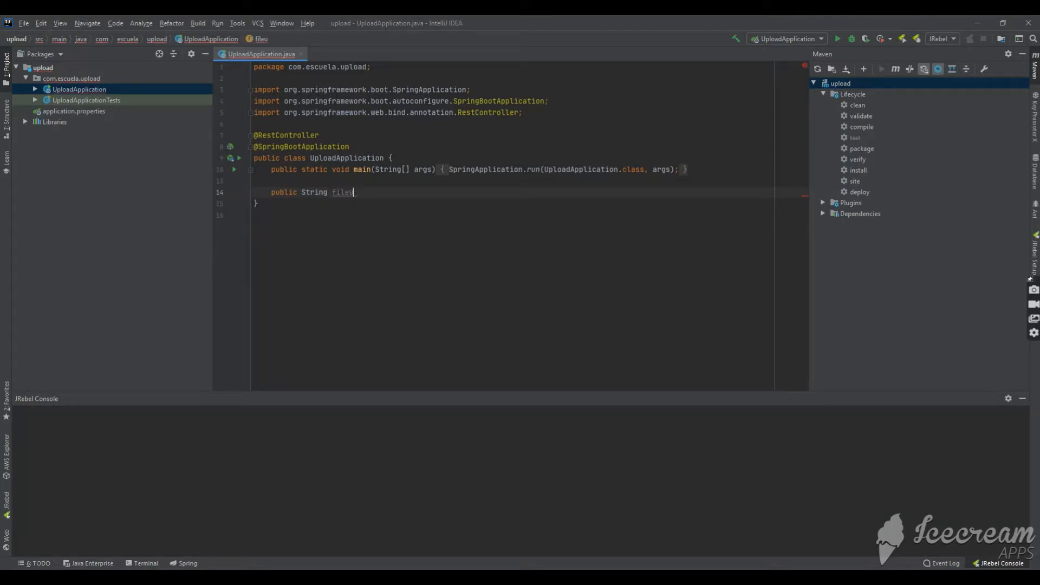
{"action": "type", "text": "pload"}
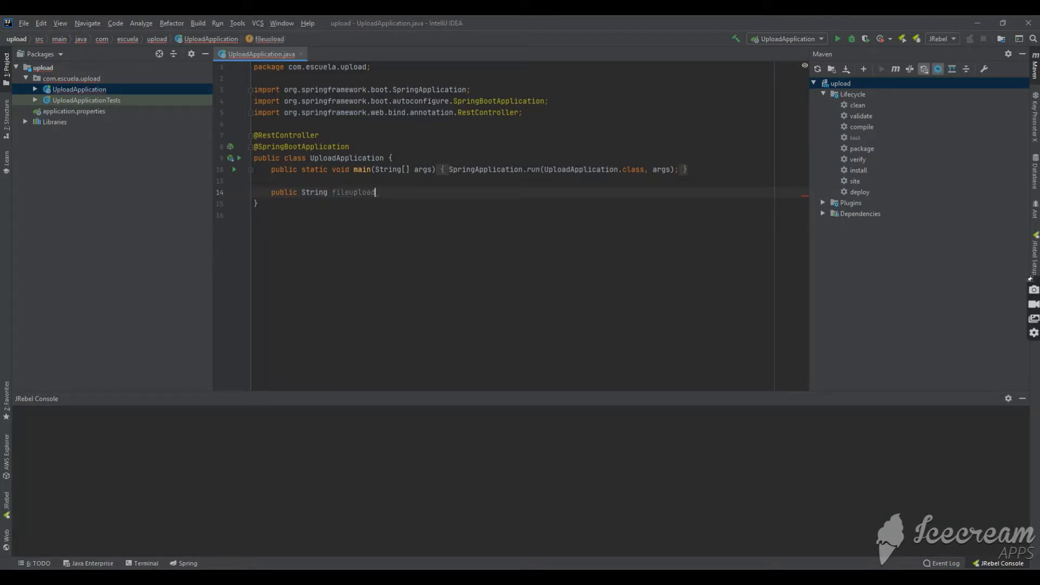
{"action": "type", "text": "(@"}
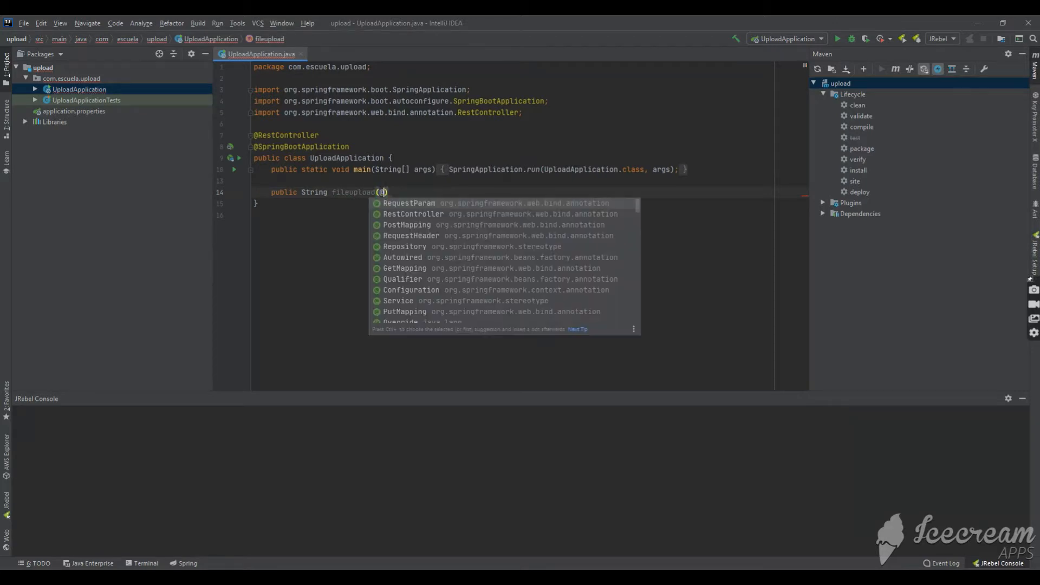
{"action": "type", "text": "Request"}
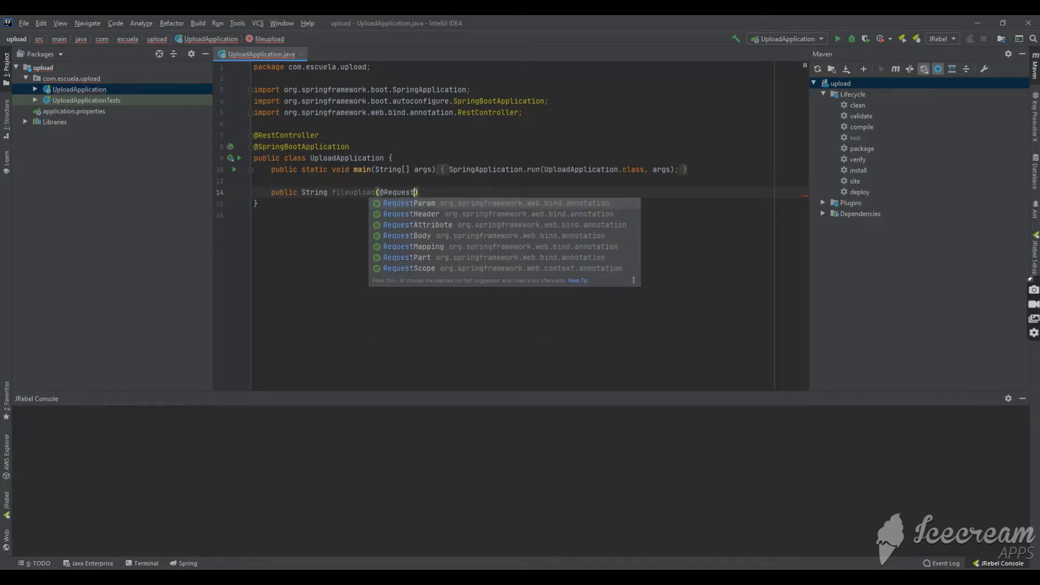
{"action": "left_click", "coordinate": [409, 203]}
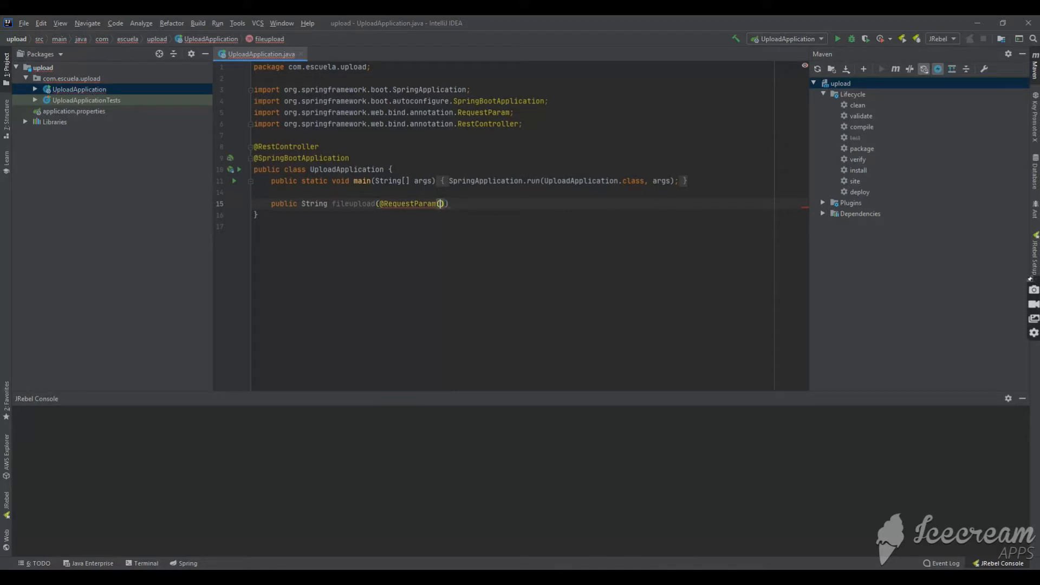
{"action": "type", "text": "\"file\""}
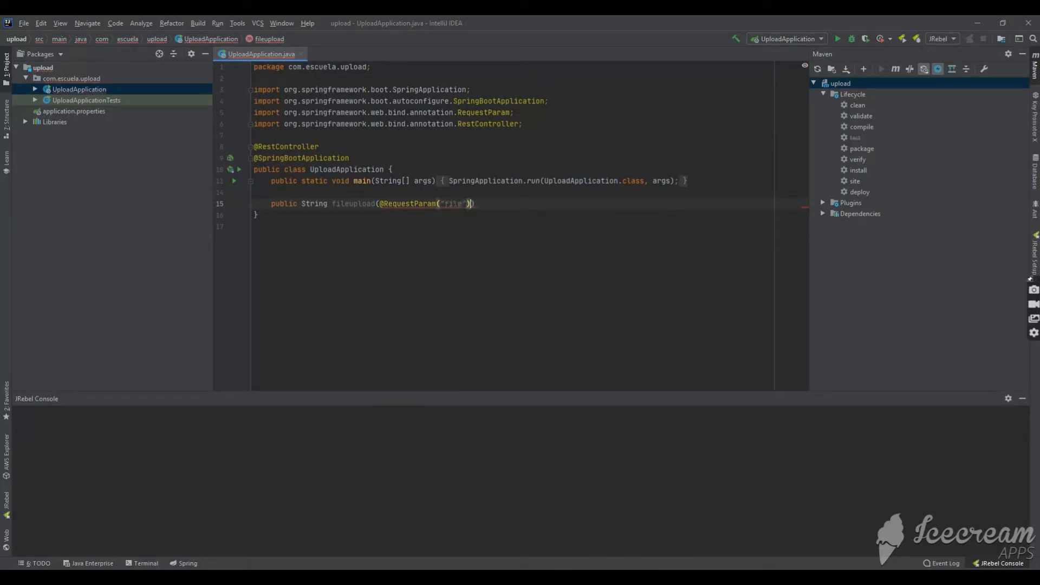
{"action": "type", "text": "Mut"}
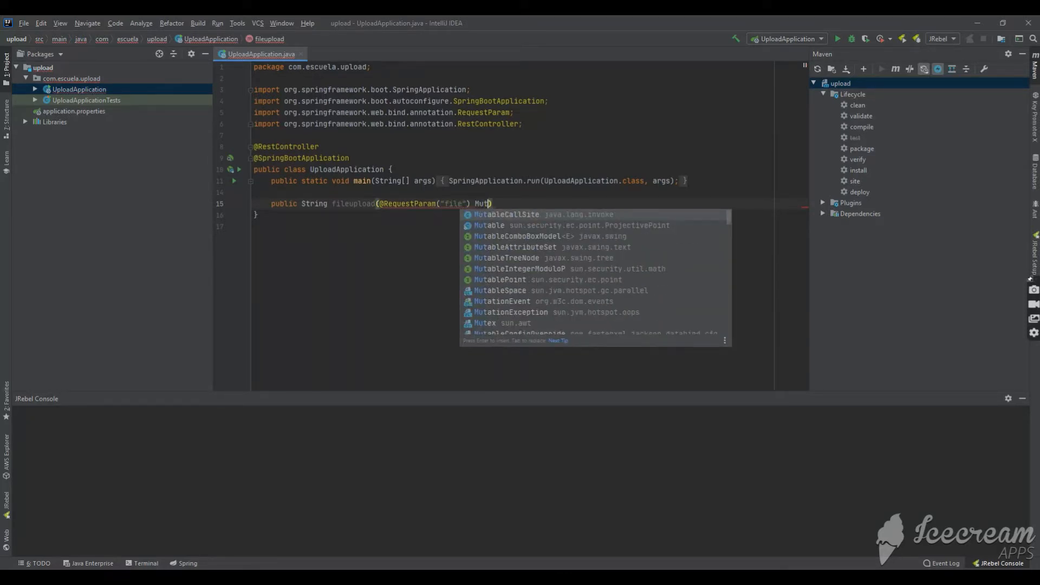
{"action": "type", "text": "ipartFile"}
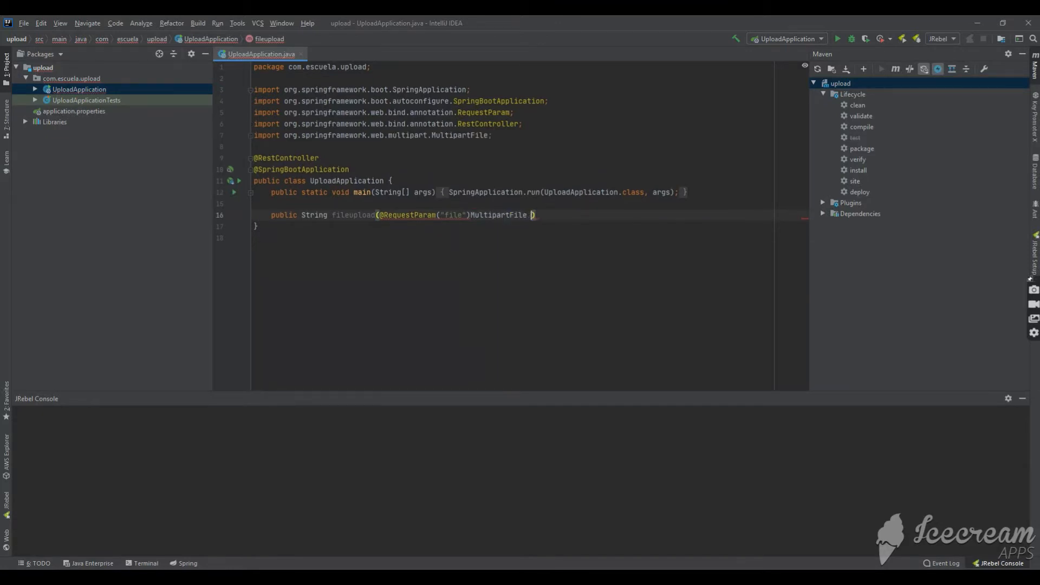
{"action": "type", "text": "multipartFile"}
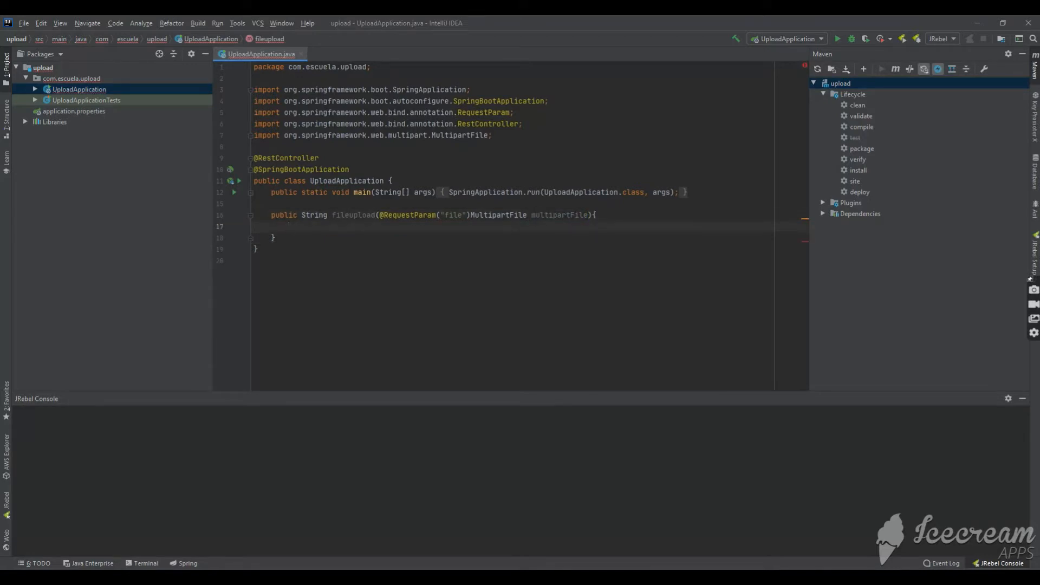
- Return String.format("File %s uploaded successfully", multipartFile.getOriginalFilename())
{"action": "type", "text": "return String.format(\"File %s uploaded successfully \", multipartFile.getOriginalFilename())"}
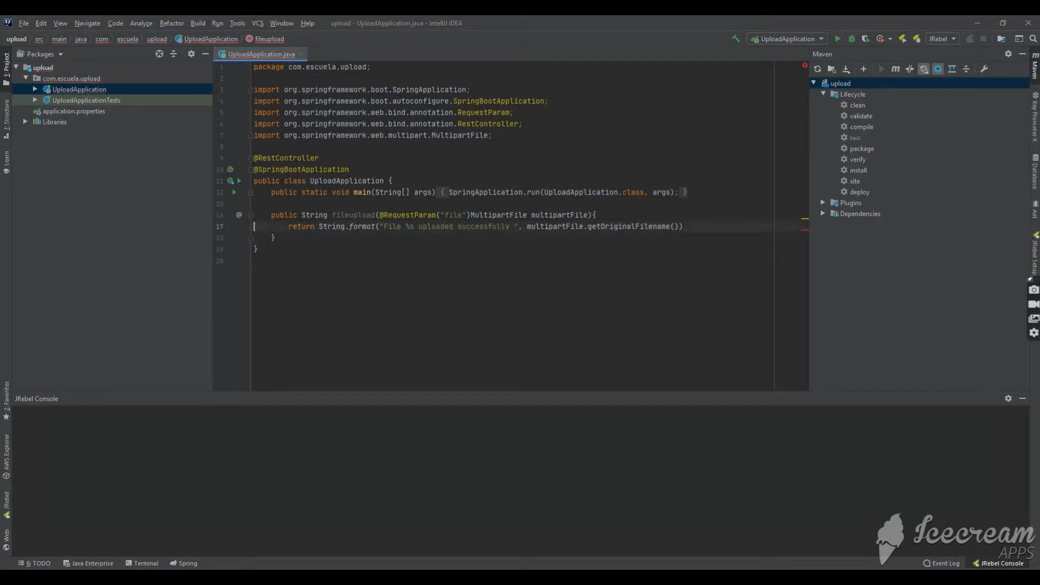
{"action": "type", "text": "."}
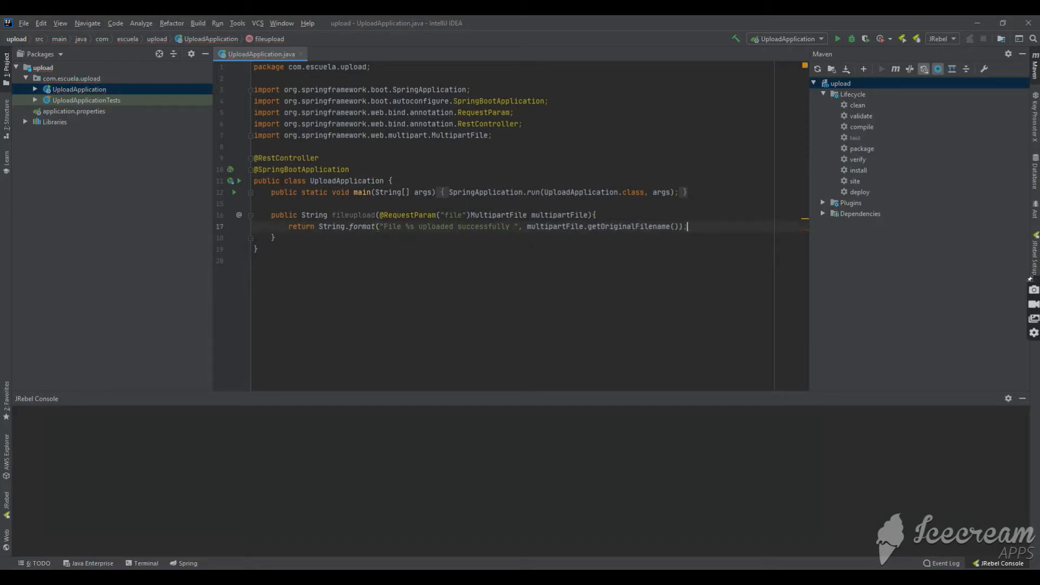
{"action": "key", "text": "Enter"}
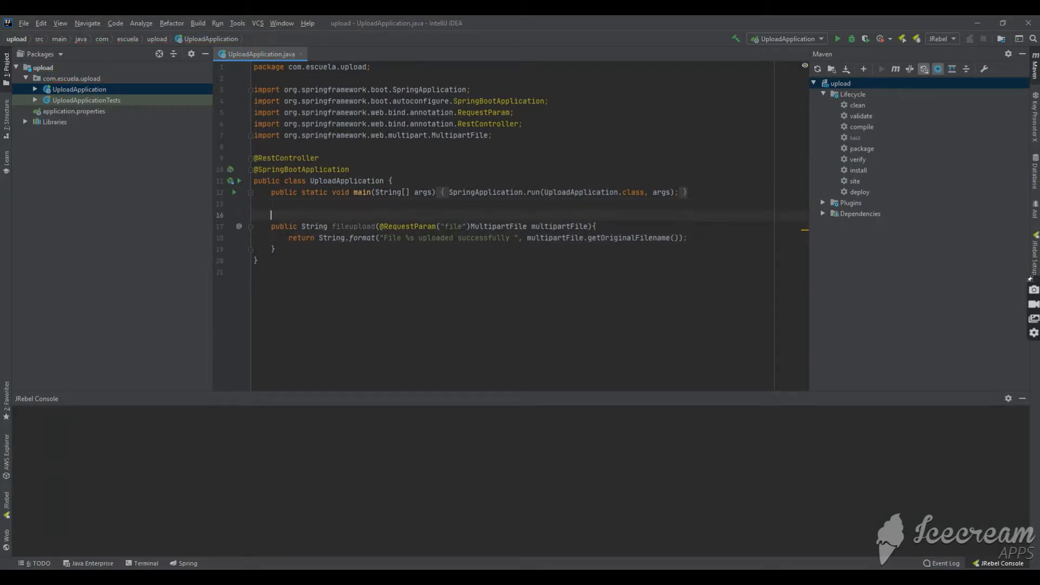
{"action": "type", "text": "@"}
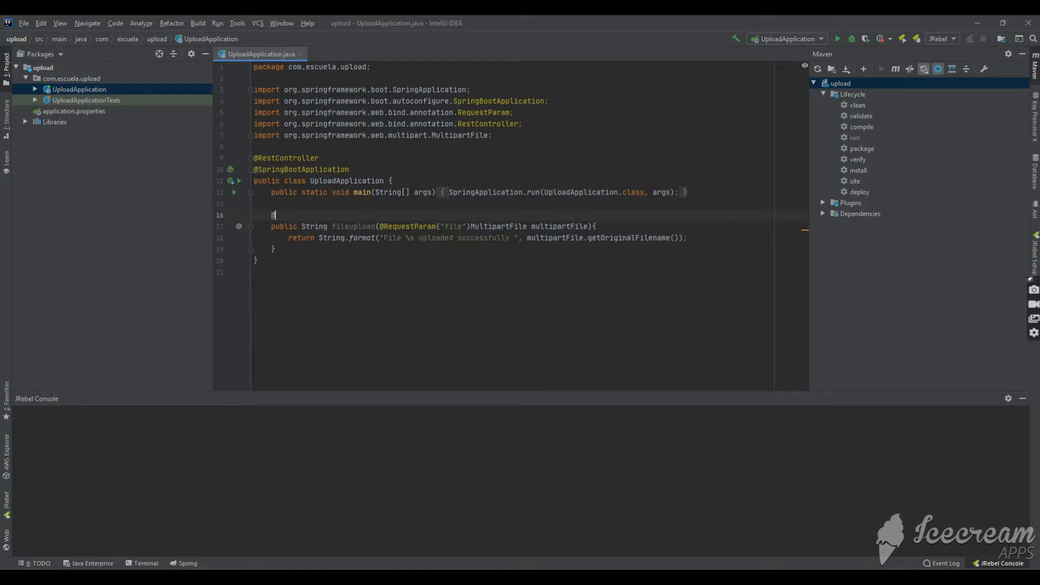
{"action": "type", "text": "PostMapping"}
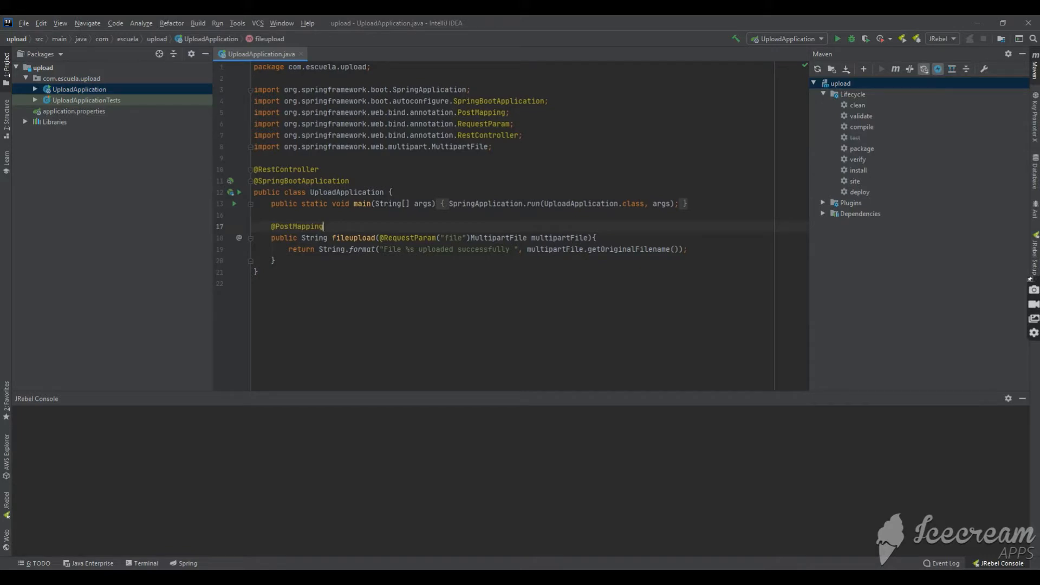
{"action": "type", "text": "(\""}
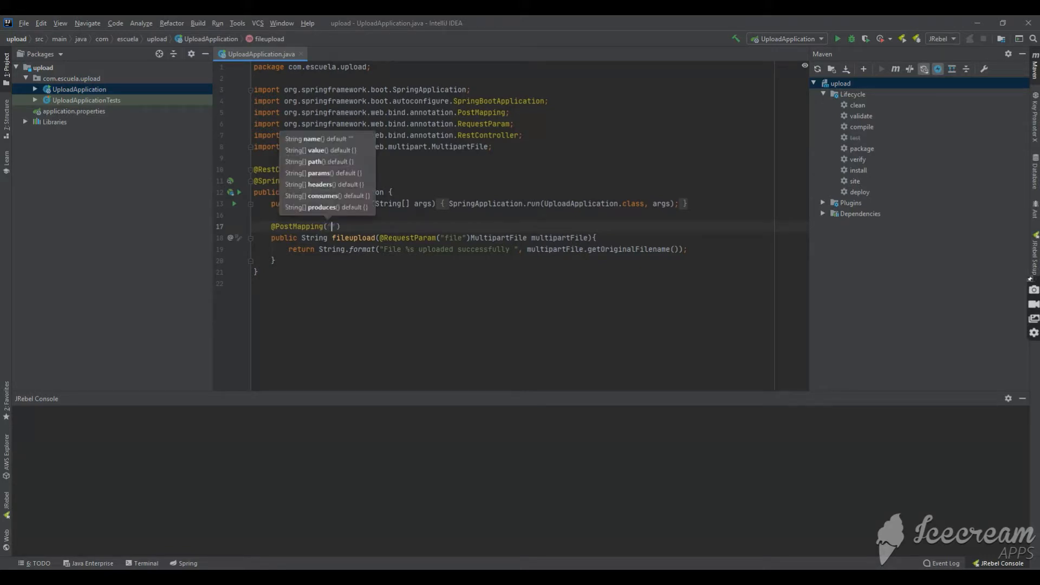
{"action": "type", "text": "\""}
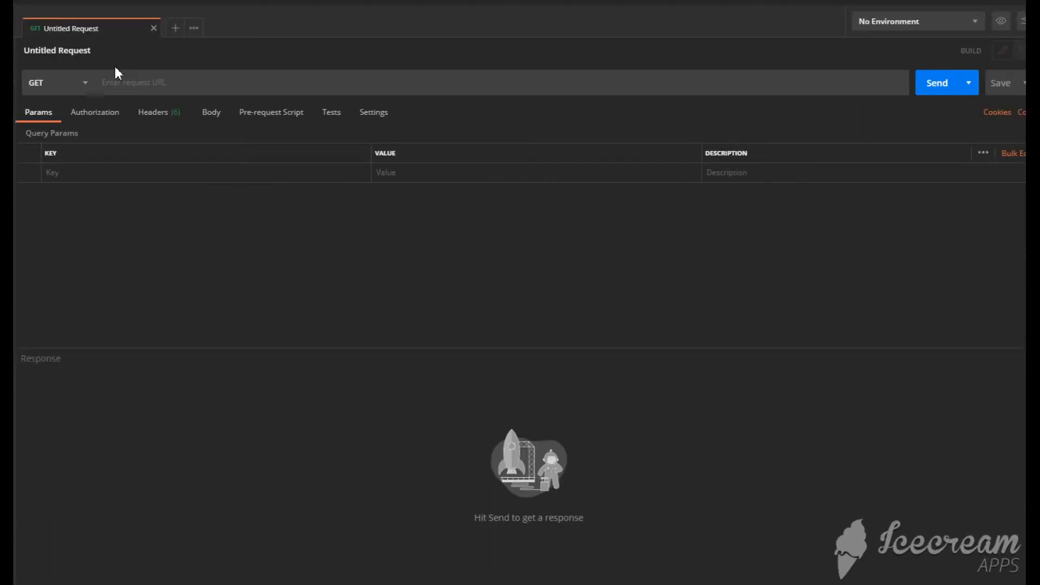
- Make the request a POST to the upload URL with a form-data body
{"action": "left_click", "coordinate": [56, 82]}
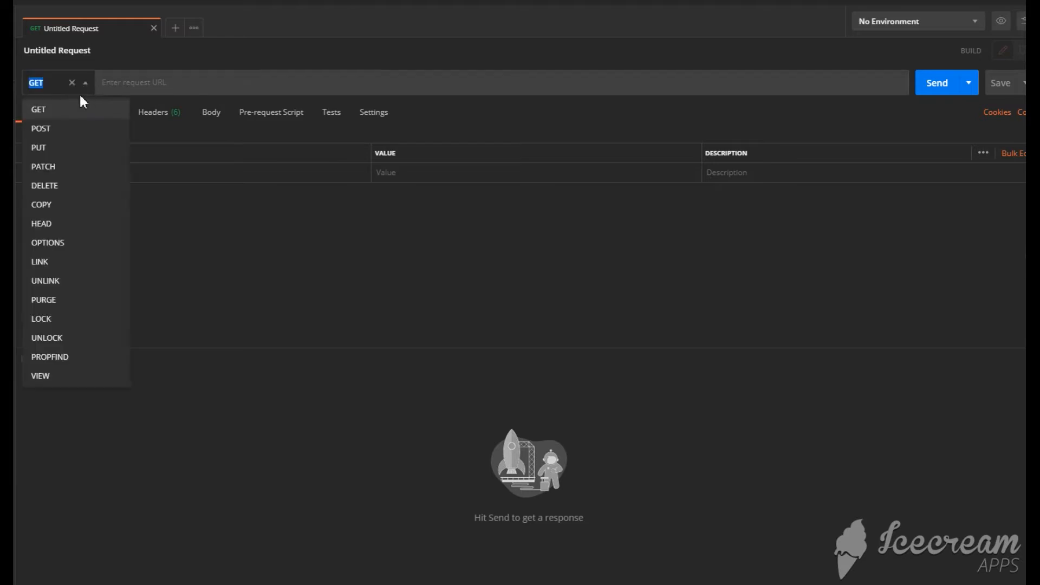
{"action": "left_click", "coordinate": [40, 128]}
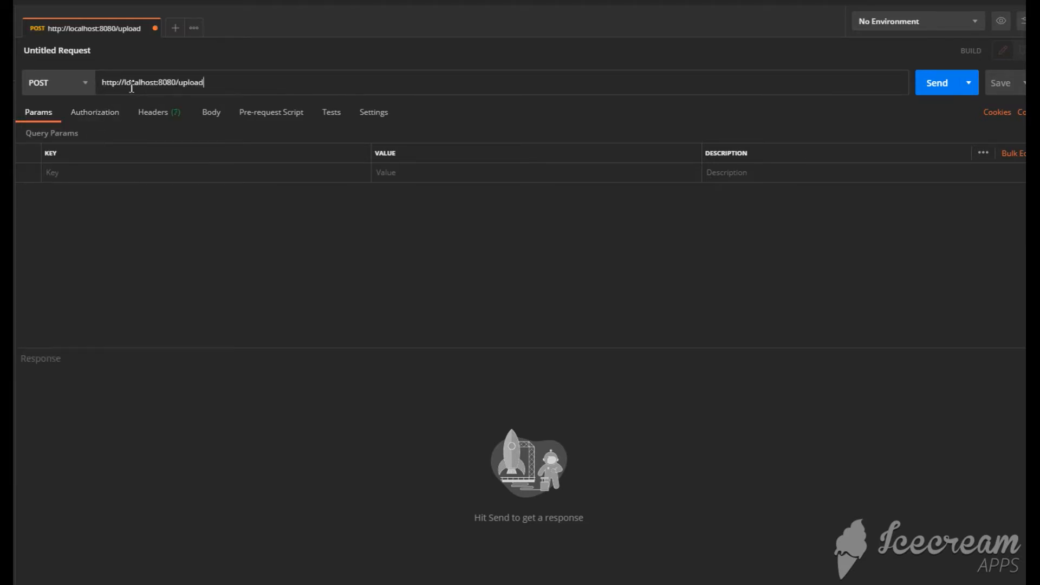
{"action": "mouse_move", "coordinate": [153, 111]}
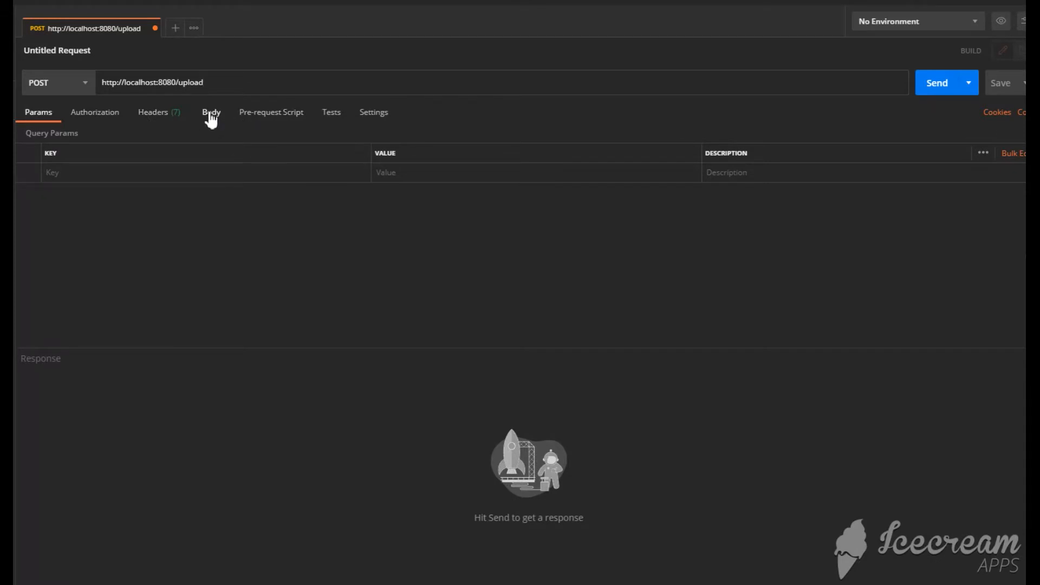
{"action": "left_click", "coordinate": [211, 111]}
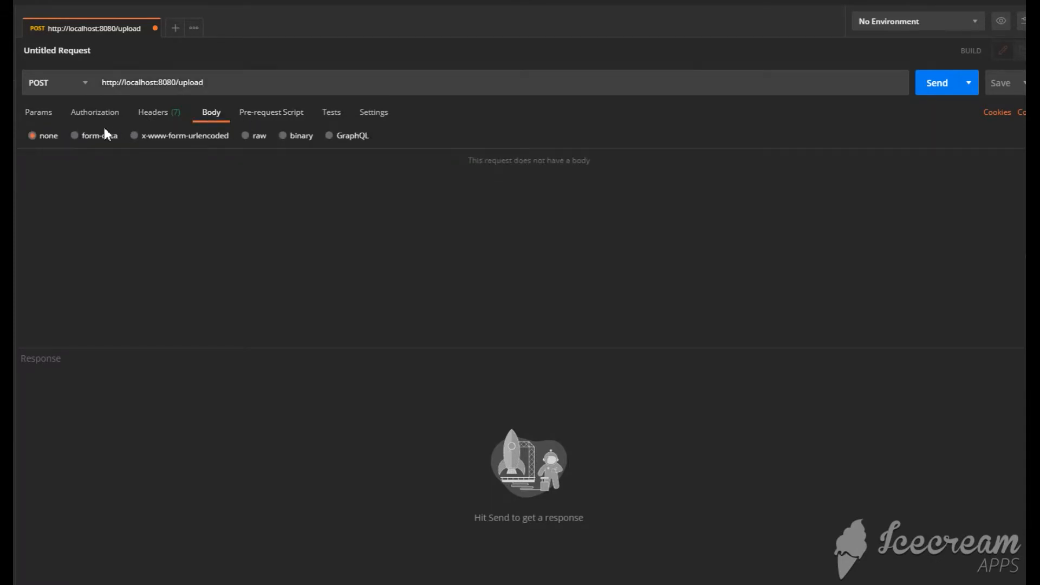
{"action": "left_click", "coordinate": [75, 135]}
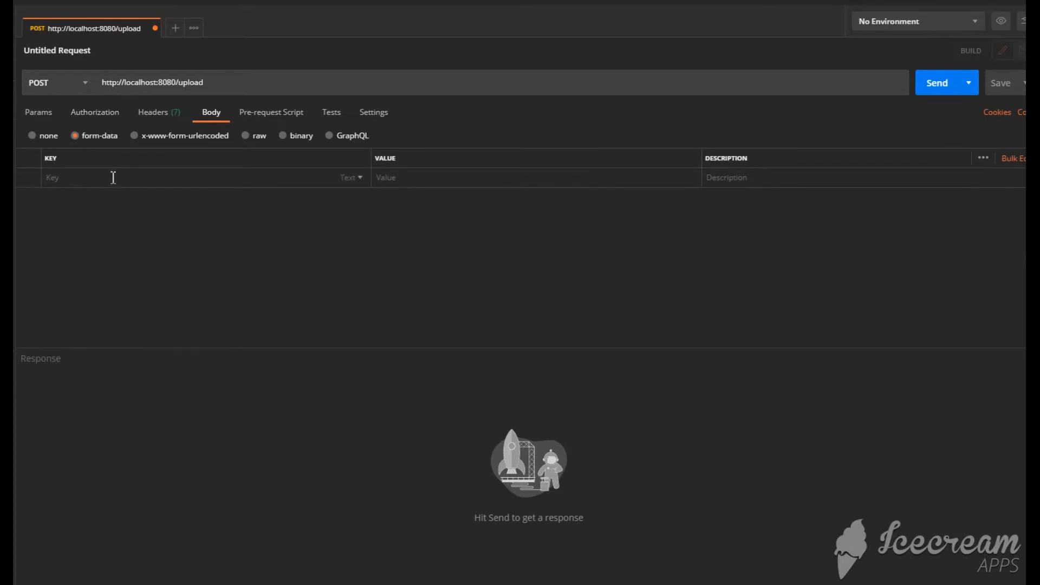
- Add form-data key 'file' of type File and attach test_image.jpg
{"action": "type", "text": "file"}
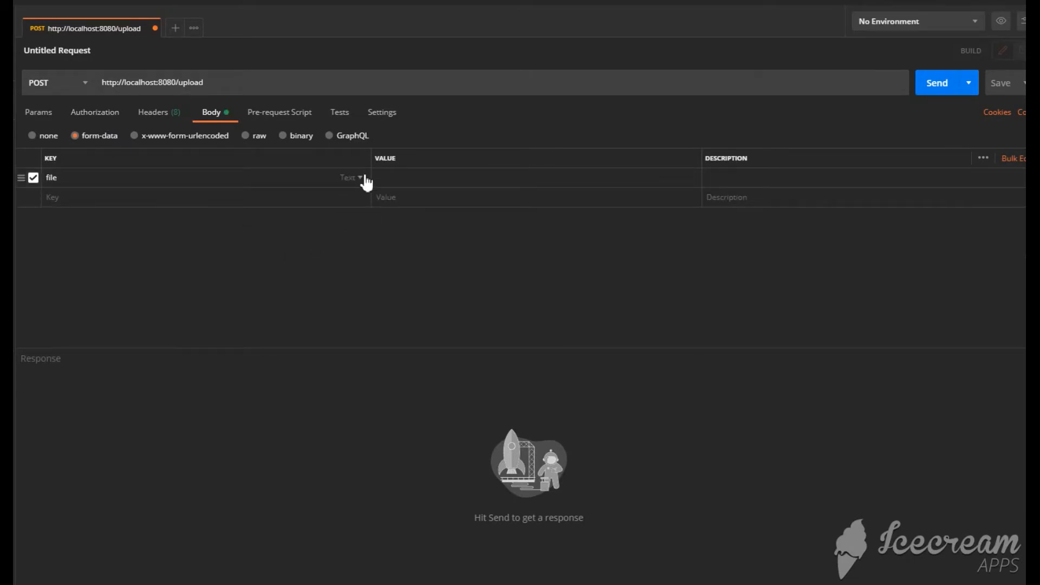
{"action": "left_click", "coordinate": [350, 177]}
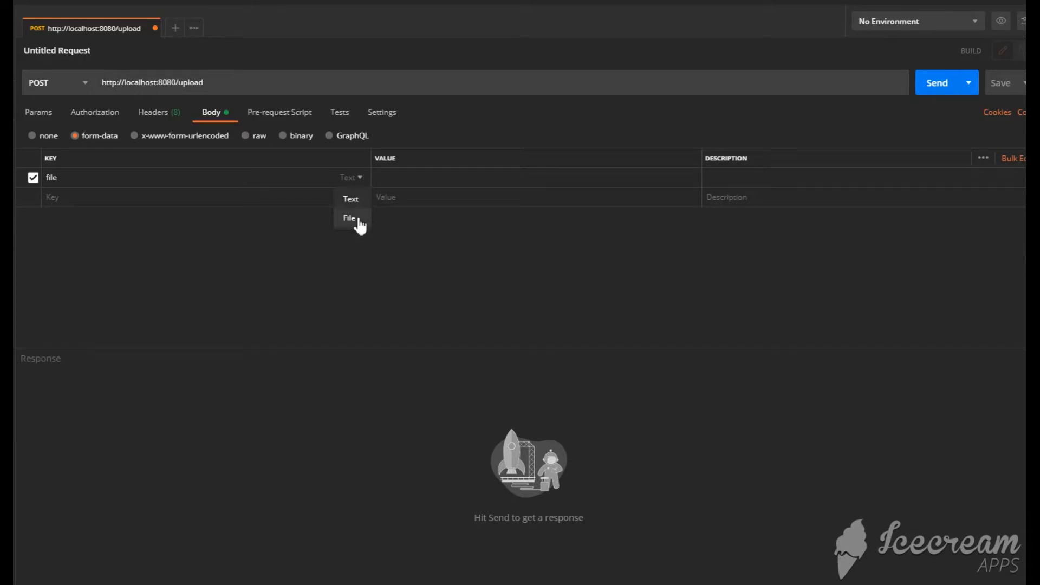
{"action": "left_click", "coordinate": [349, 218]}
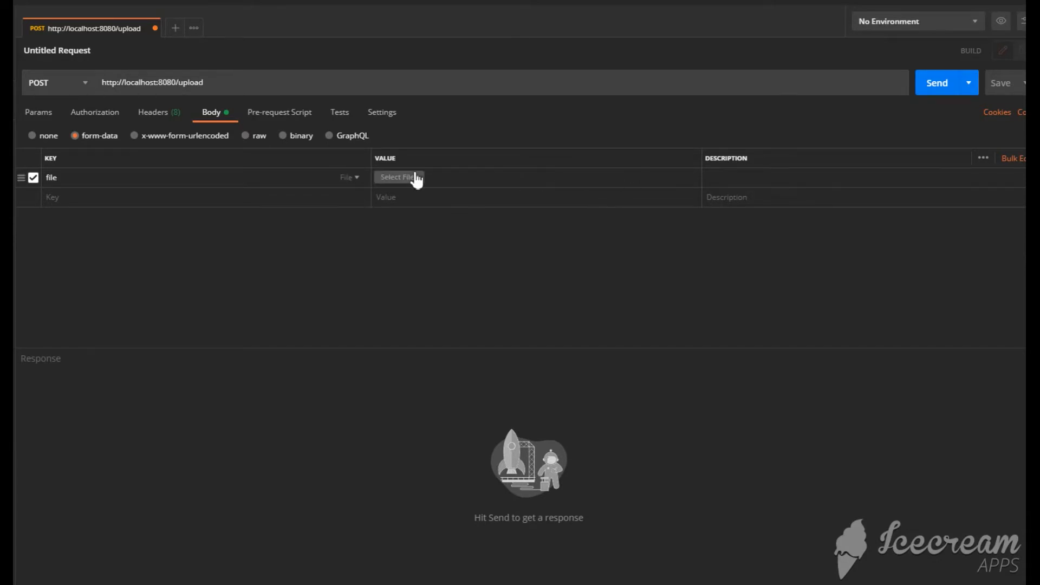
{"action": "left_click", "coordinate": [396, 177]}
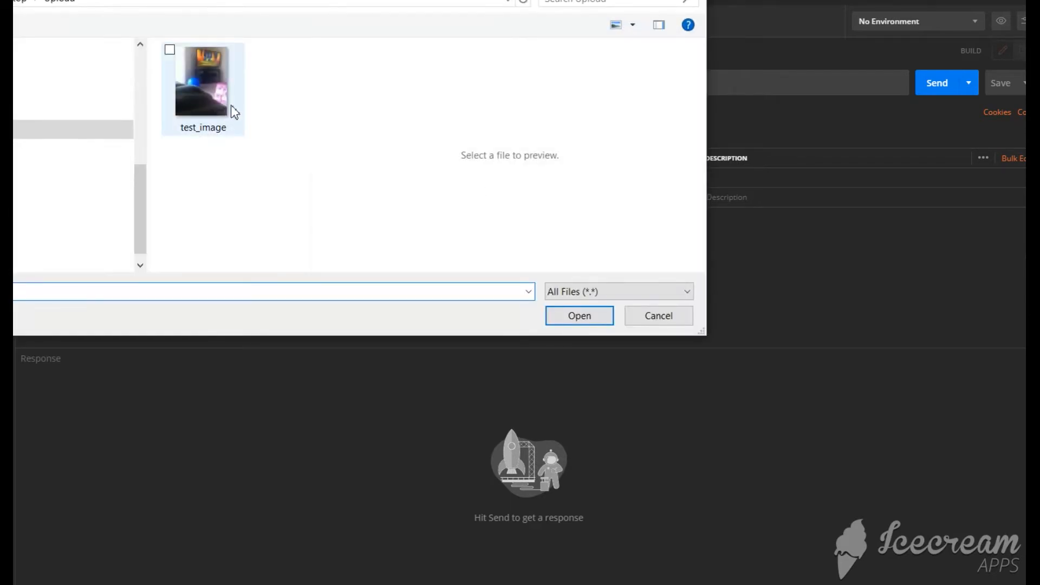
{"action": "left_click", "coordinate": [579, 316]}
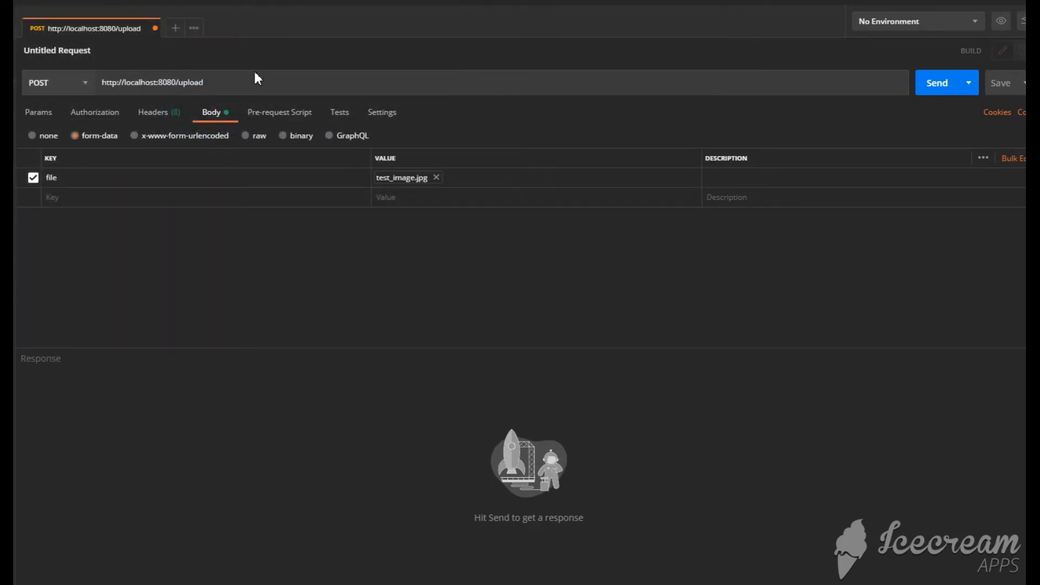
- Send the request and receive 200 OK with 'File test_image.jpg uploaded successfully'
{"action": "left_click", "coordinate": [936, 82]}
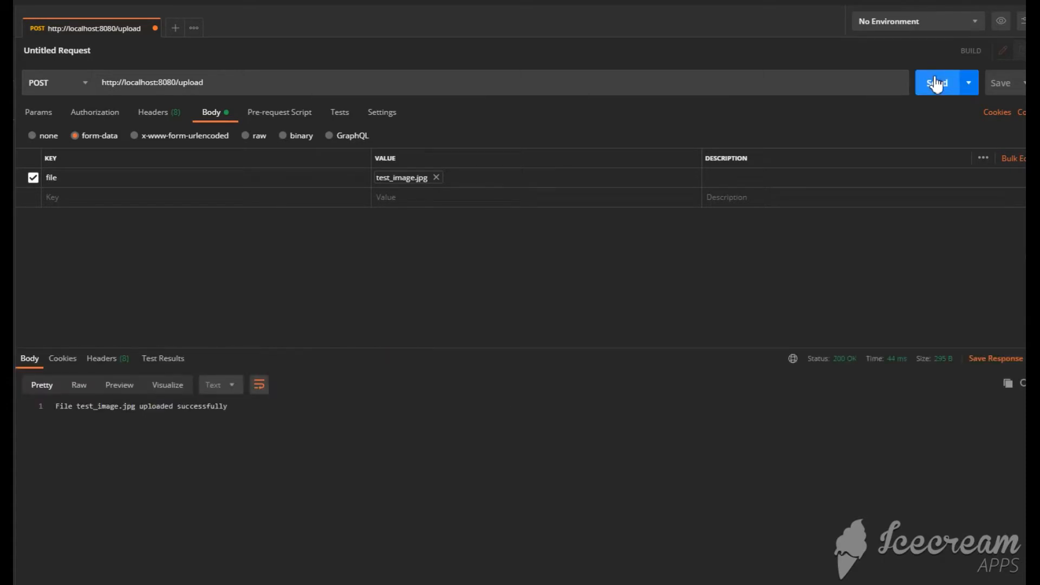
{"action": "mouse_move", "coordinate": [766, 122]}
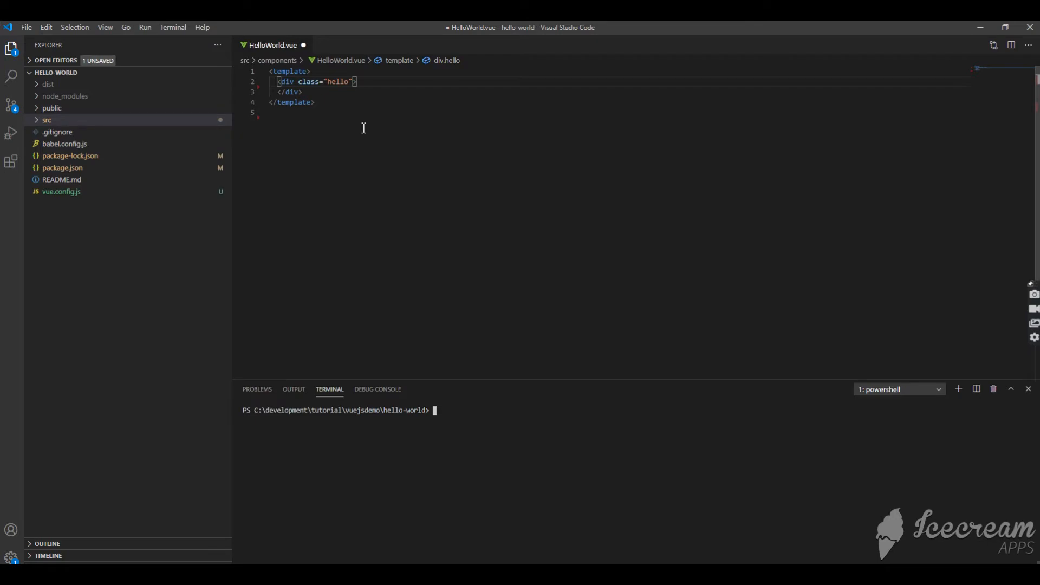
- Run npm run serve so the Vue app compiles and serves at localhost:8081
{"action": "type", "text": "npm r"}
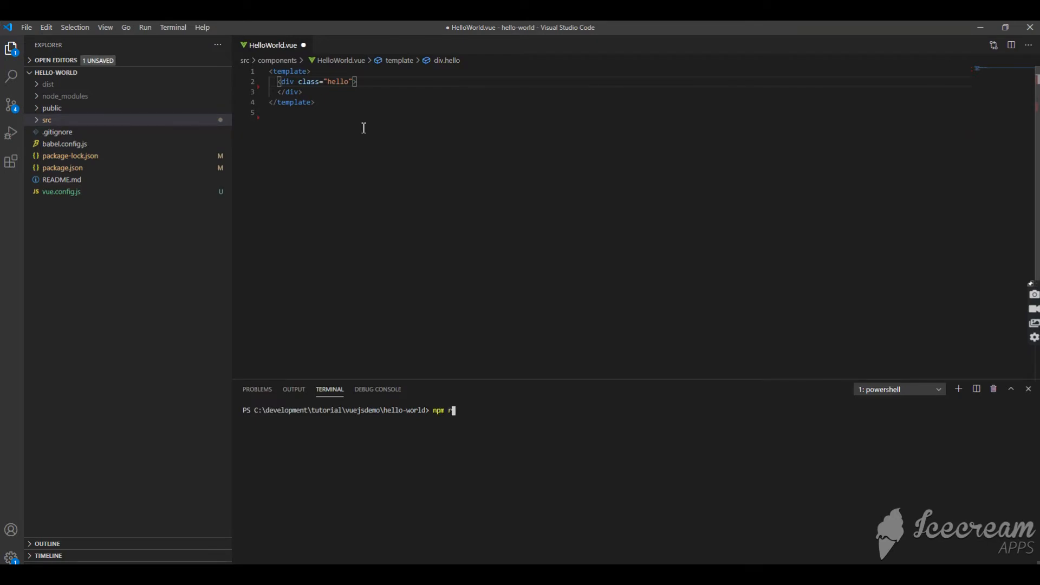
{"action": "type", "text": "un serve"}
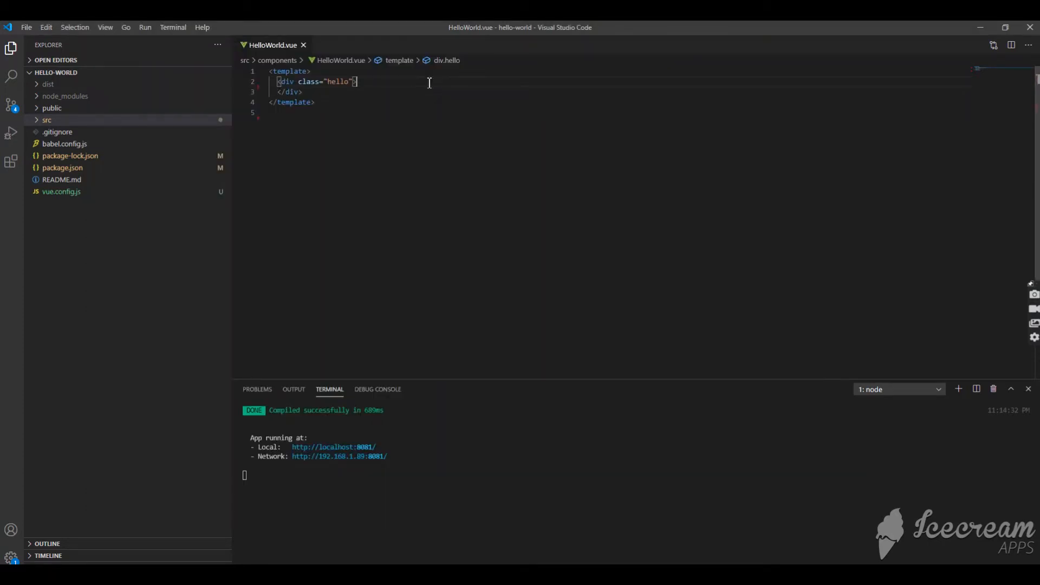
- Paste the upload form with a file input (onImageUpload) and Upload button (startupload), then stop the server
{"action": "key", "text": "Enter"}
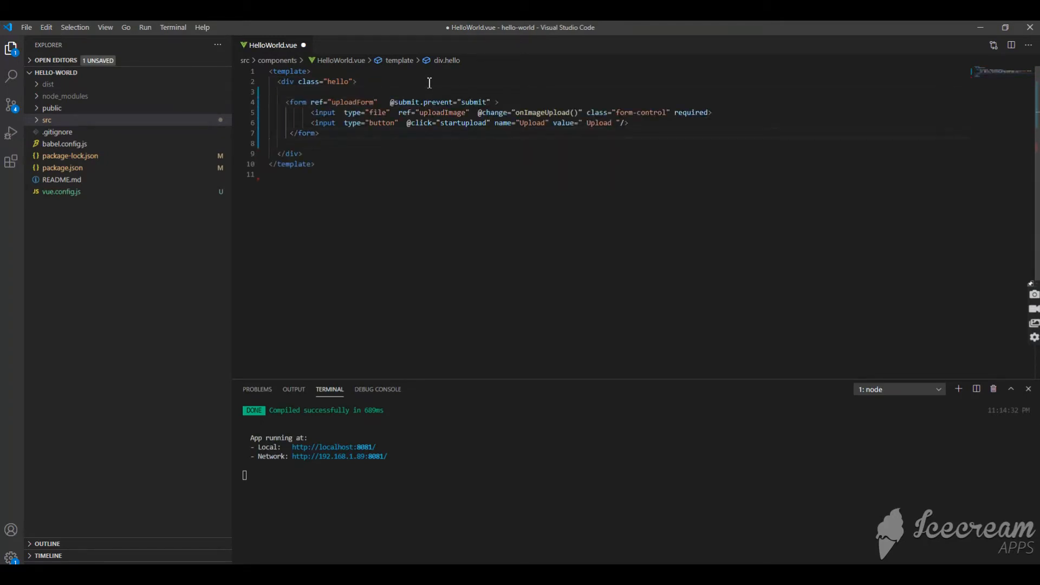
{"action": "left_click", "coordinate": [712, 112]}
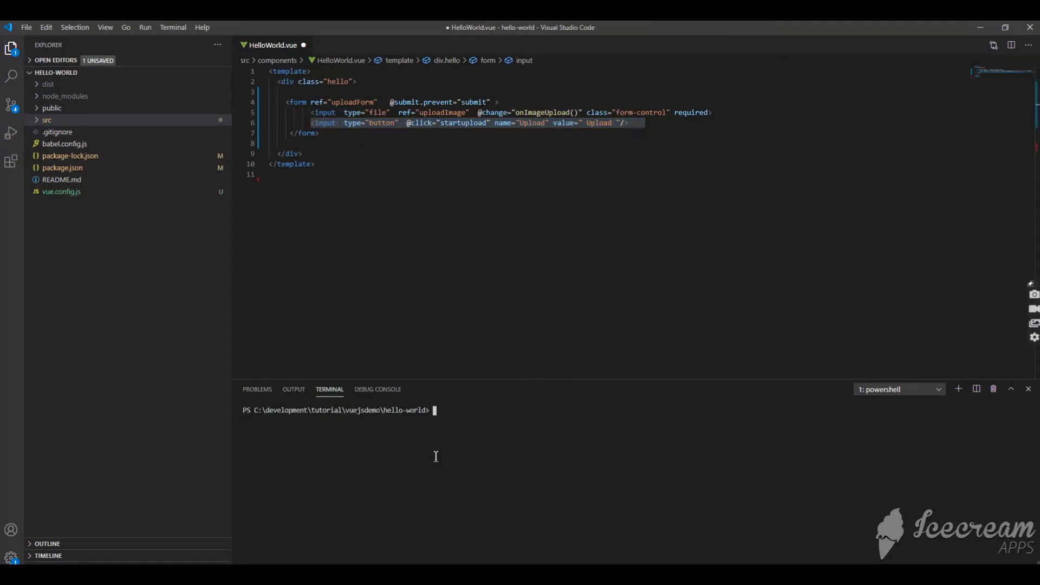
- Install axios via npm and return to HelloWorld.vue to add the axios import and formData: null
{"action": "type", "text": "npm install axios"}
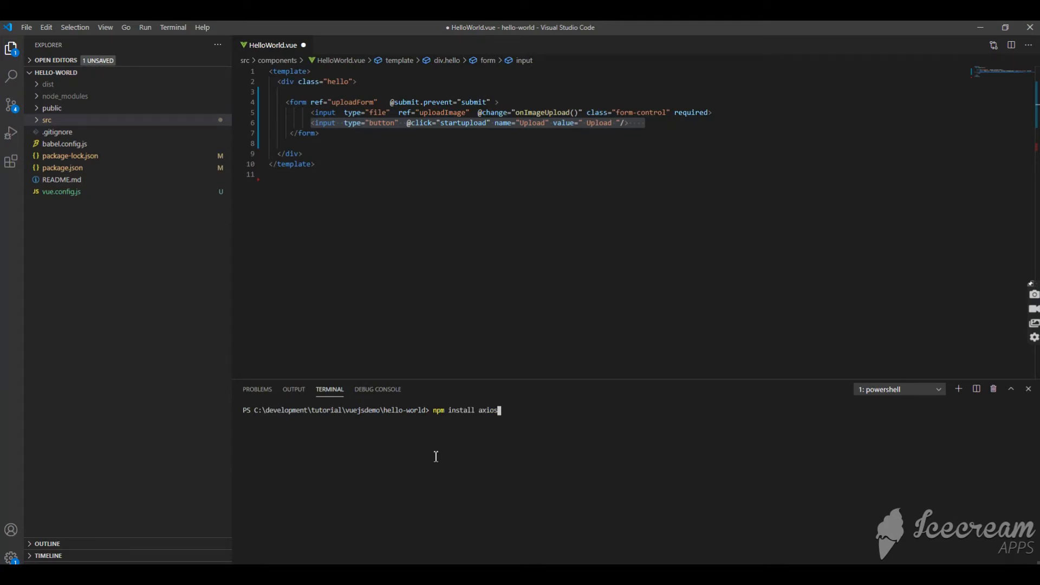
{"action": "key", "text": "enter"}
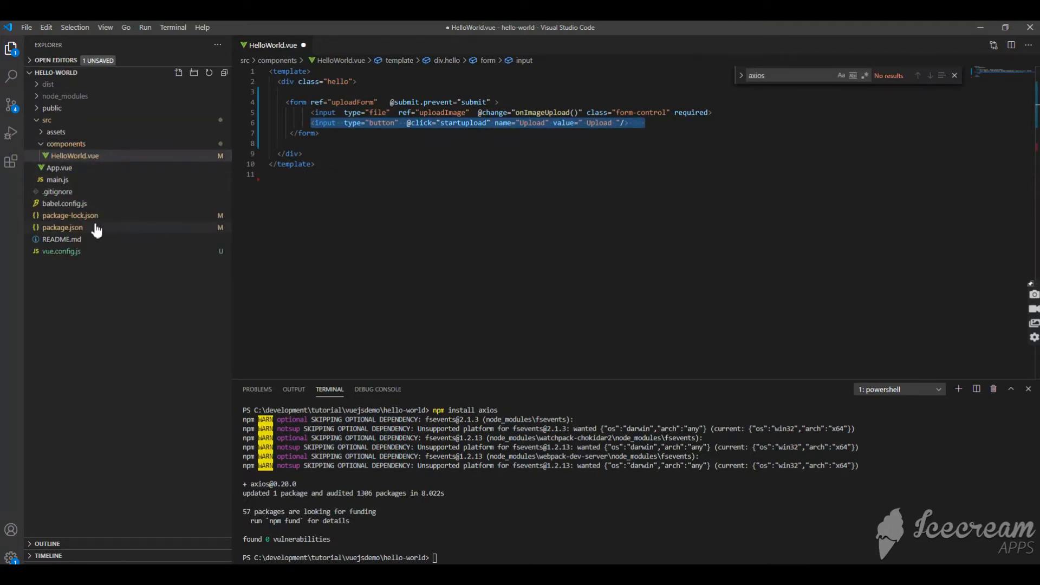
{"action": "mouse_move", "coordinate": [63, 226]}
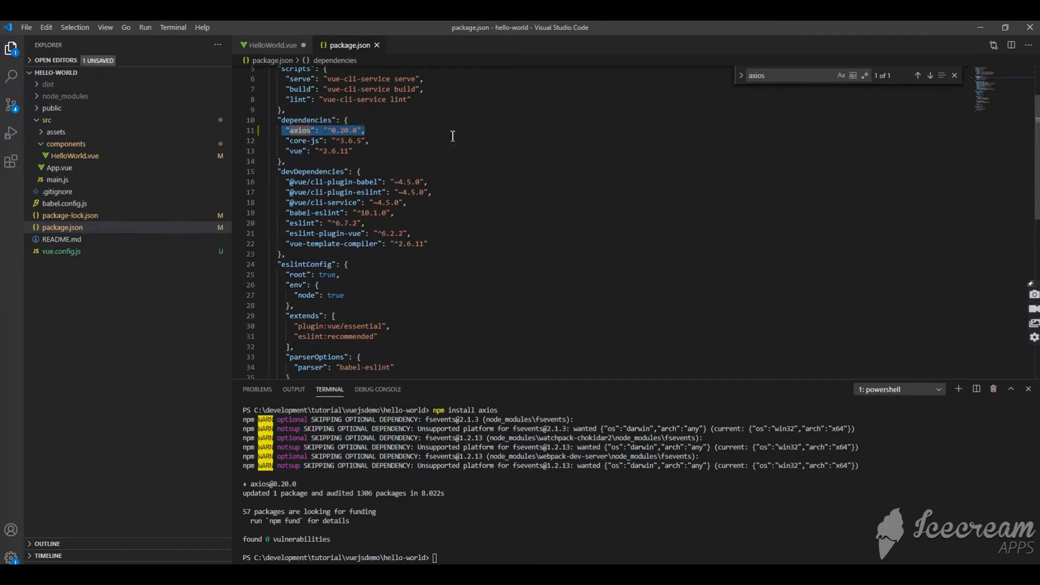
{"action": "left_click", "coordinate": [273, 44]}
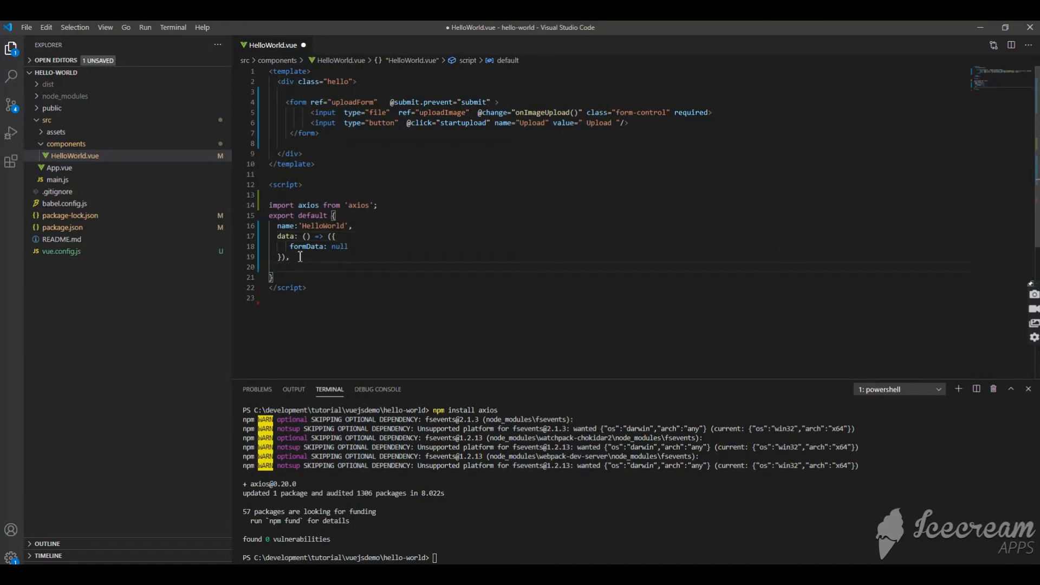
- Review onImageUpload building FormData from the uploadImage ref and add a trailing comma after it
{"action": "type", "text": "methods:{"}
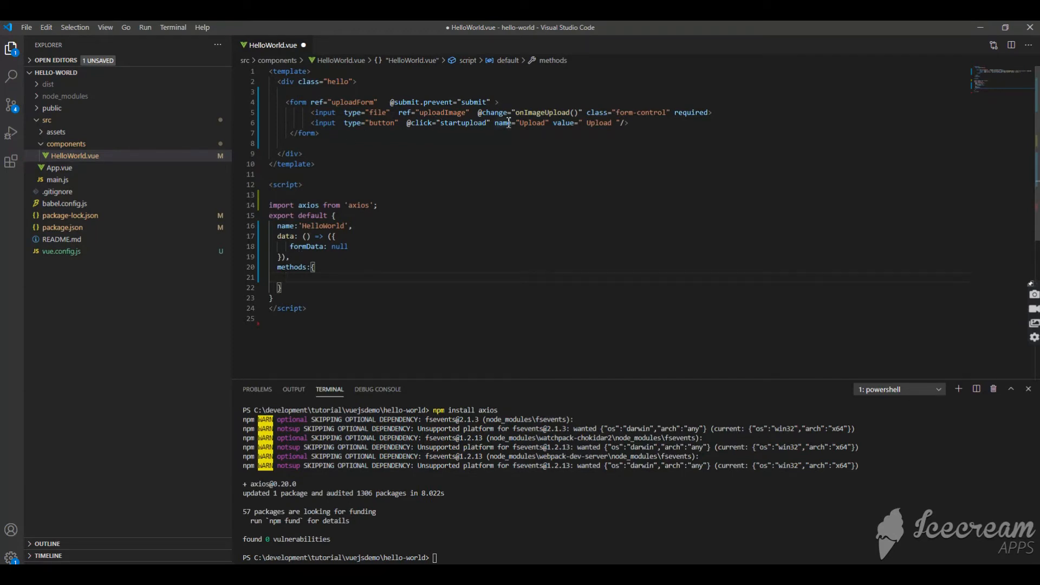
{"action": "double_click", "coordinate": [542, 112]}
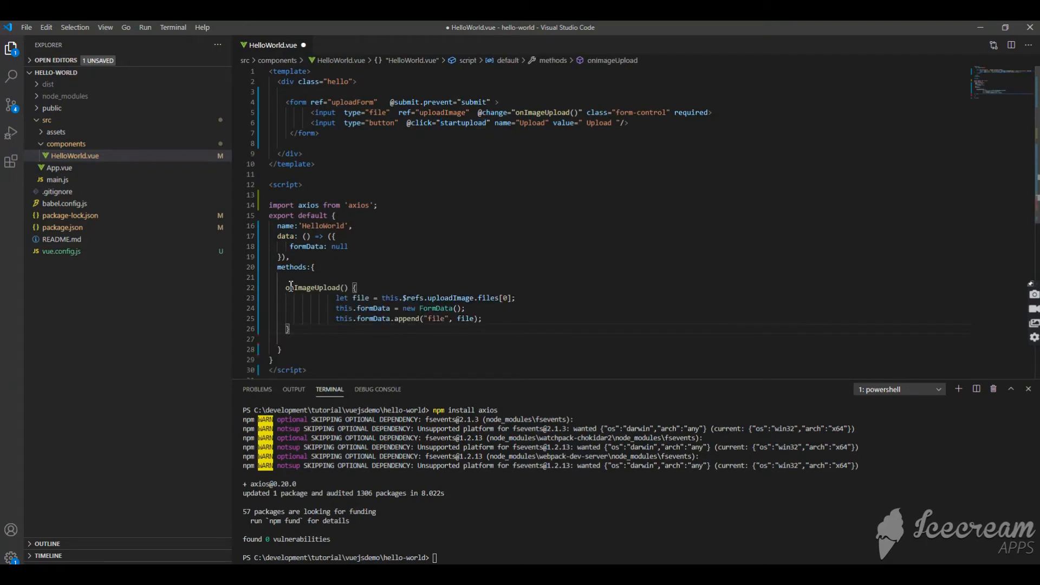
{"action": "left_click_drag", "start_coordinate": [285, 287], "coordinate": [290, 329]}
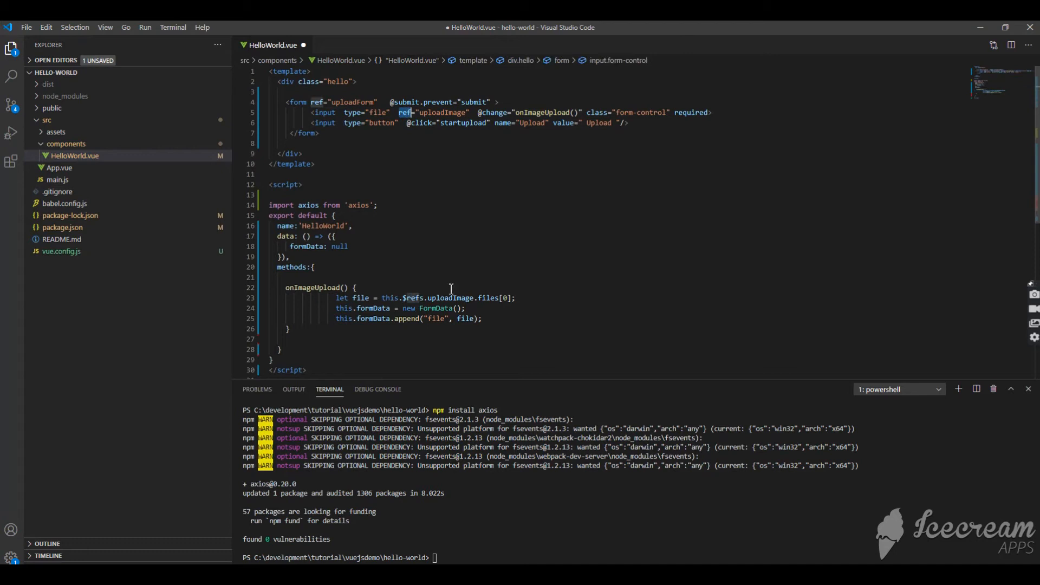
{"action": "double_click", "coordinate": [450, 297]}
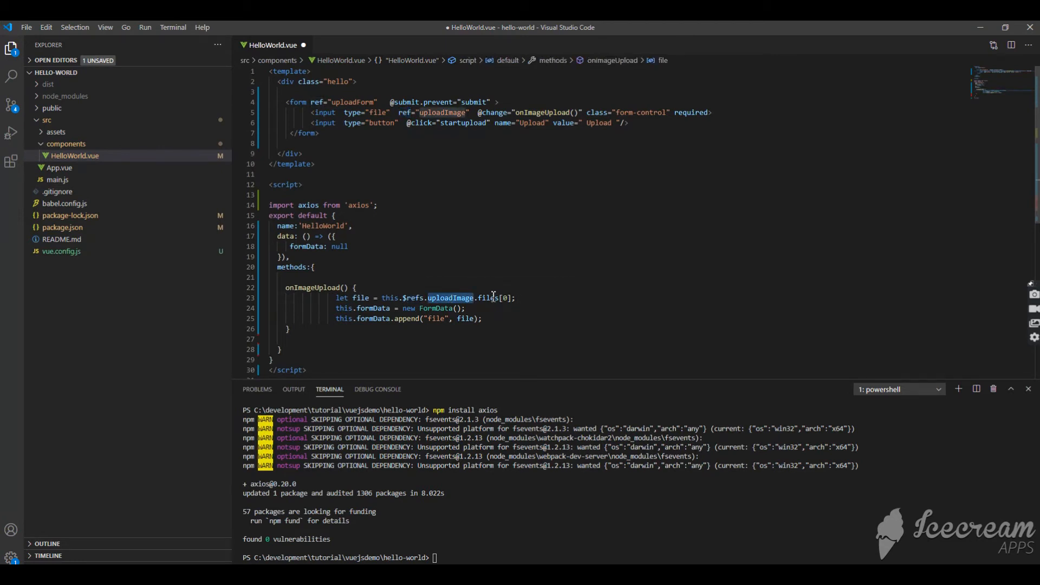
{"action": "double_click", "coordinate": [490, 297]}
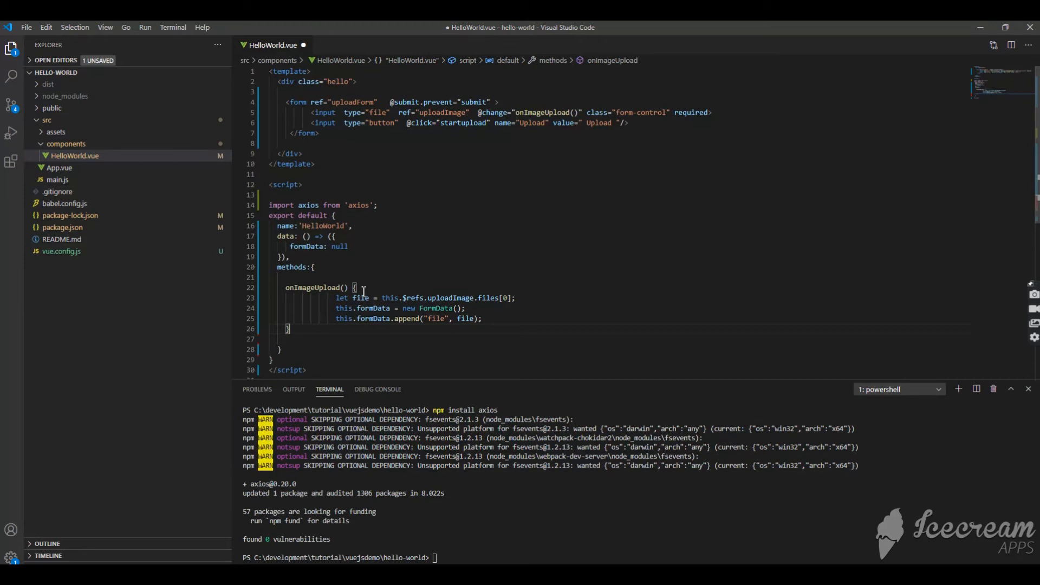
{"action": "type", "text": ","}
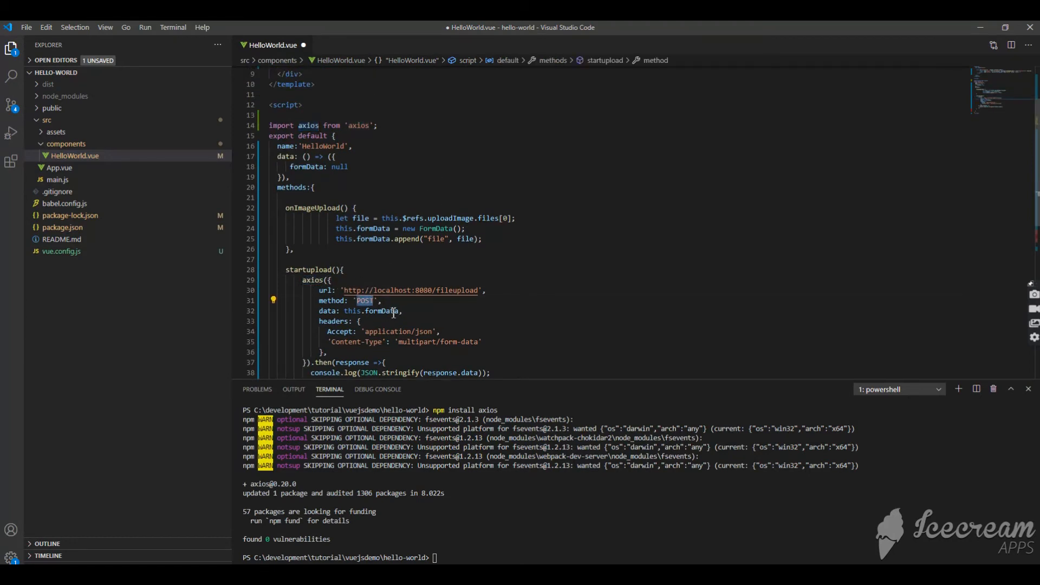
- Review startupload's axios POST of this.formData as multipart/form-data to localhost:8080/fileupload
{"action": "left_click", "coordinate": [307, 167]}
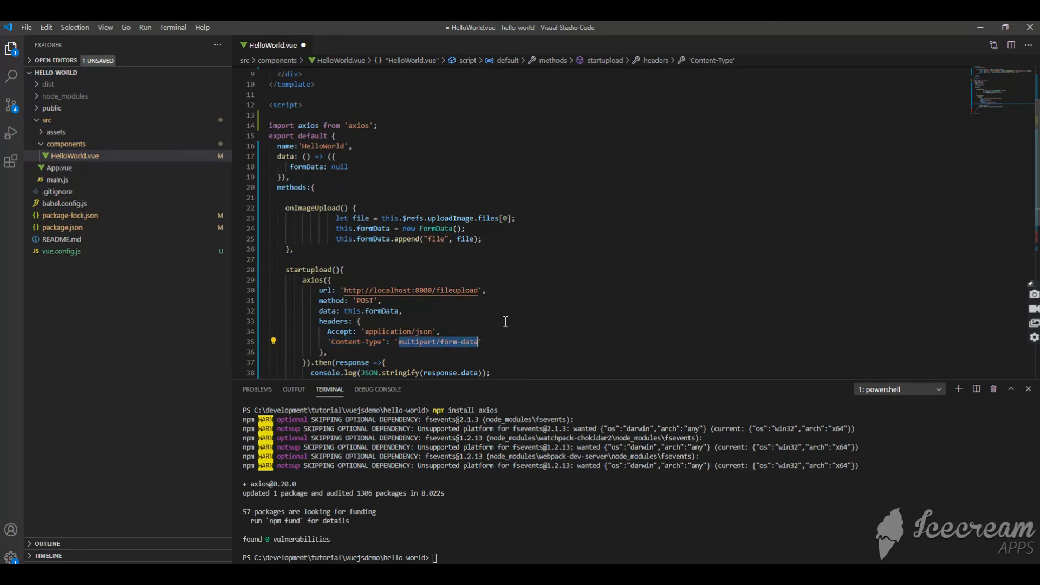
{"action": "scroll", "scroll_direction": "down", "scroll_amount": 3}
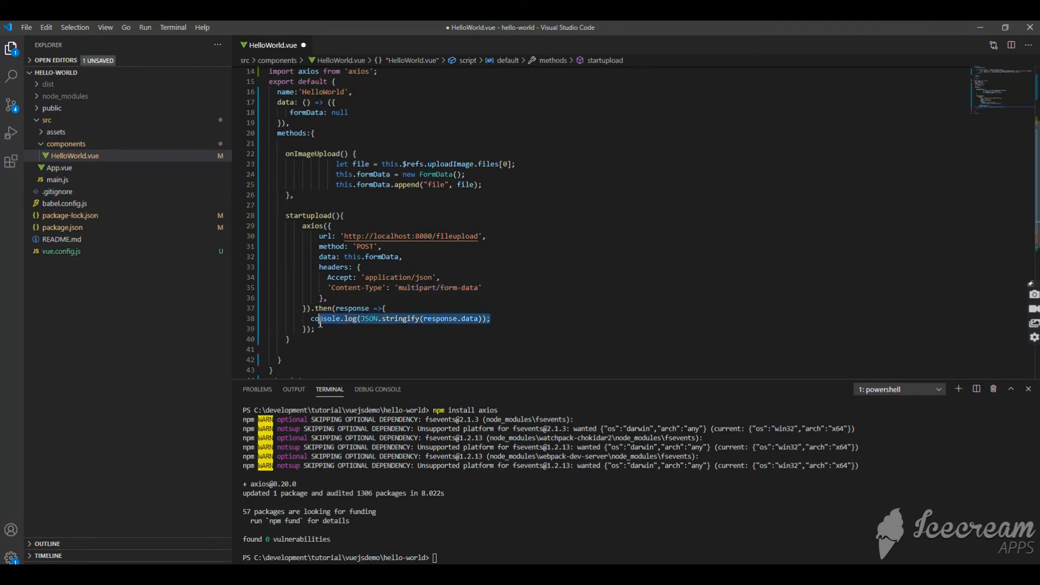
{"action": "left_click", "coordinate": [318, 318]}
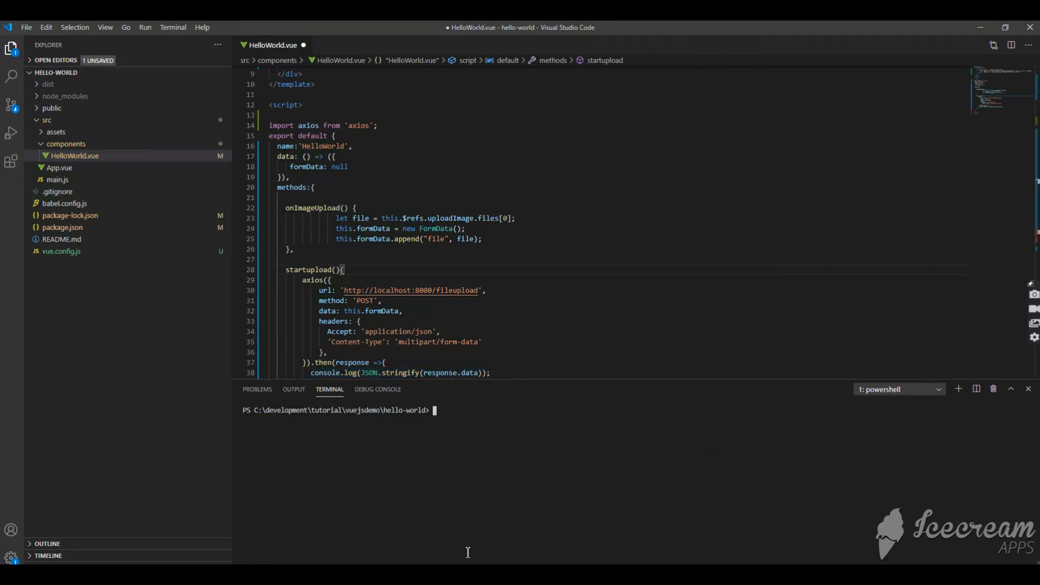
- Start the Vue dev server with npm run serve and load localhost:8081 in Chrome
{"action": "type", "text": "npm run serve"}
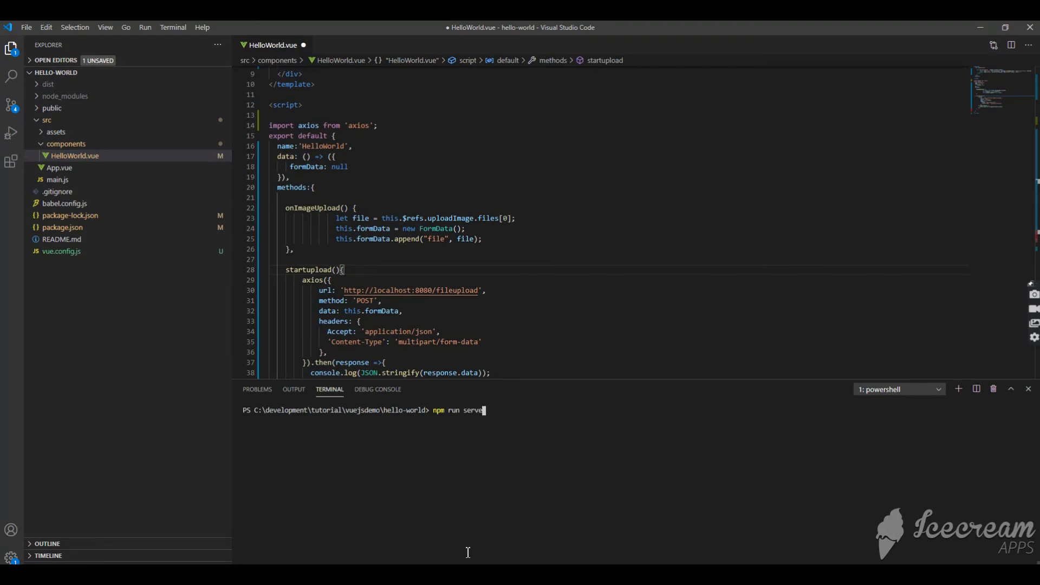
{"action": "key", "text": "enter"}
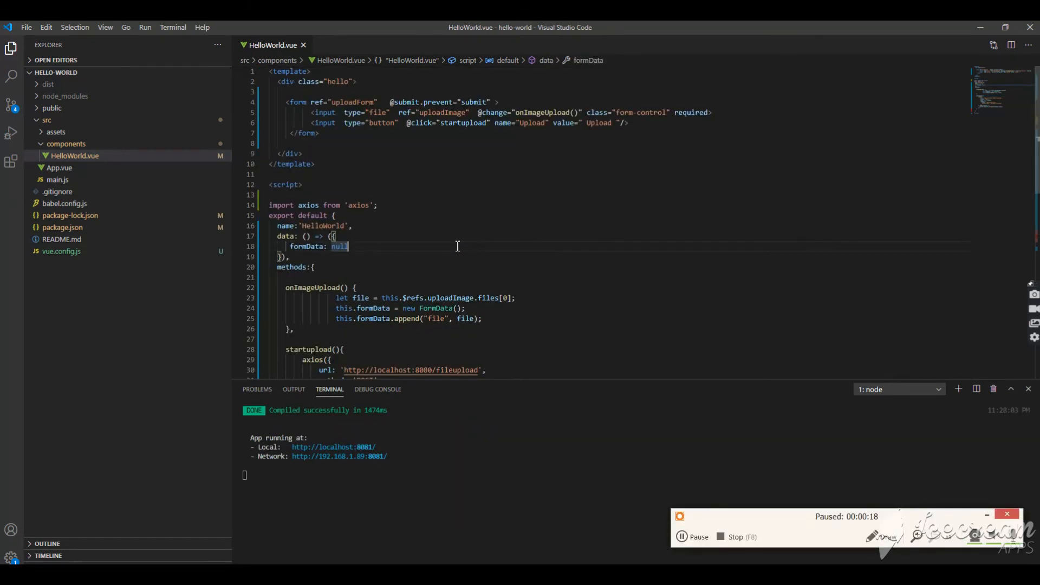
{"action": "left_click", "coordinate": [692, 536]}
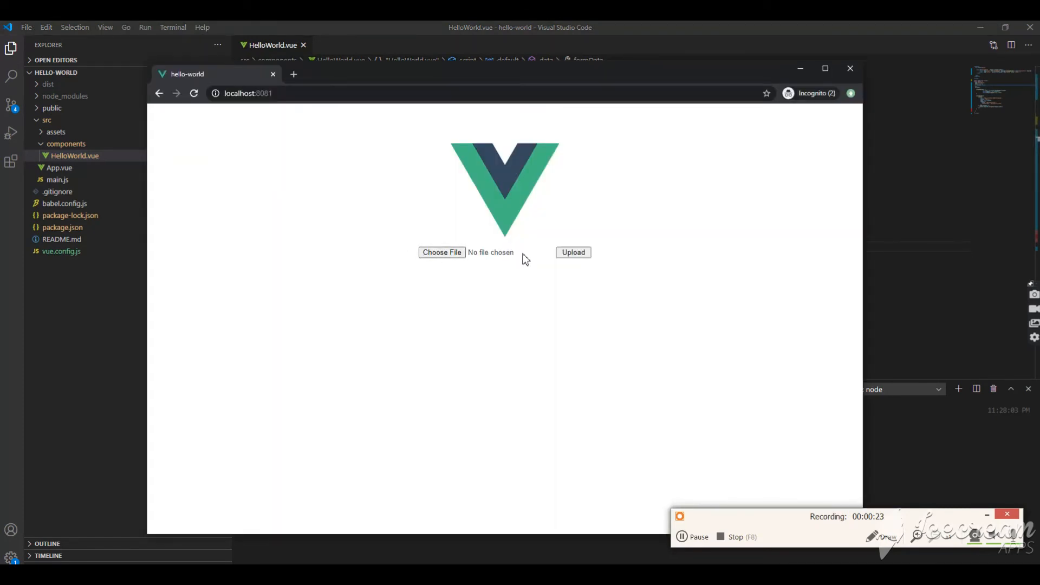
{"action": "mouse_move", "coordinate": [480, 259]}
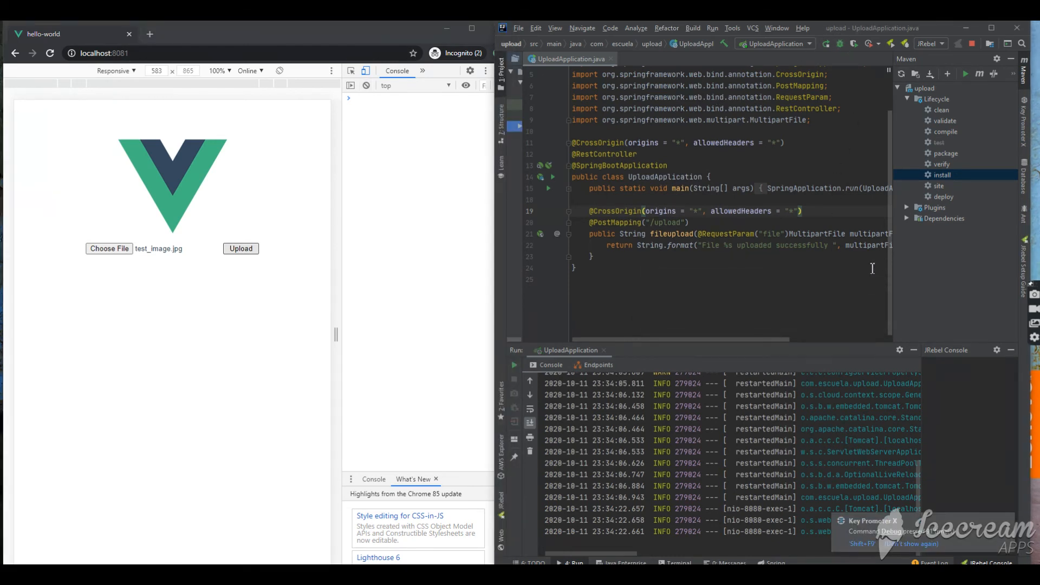
- Debug UploadApplication with a breakpoint on fileupload's return line (line 22)
{"action": "left_click", "coordinate": [838, 44]}
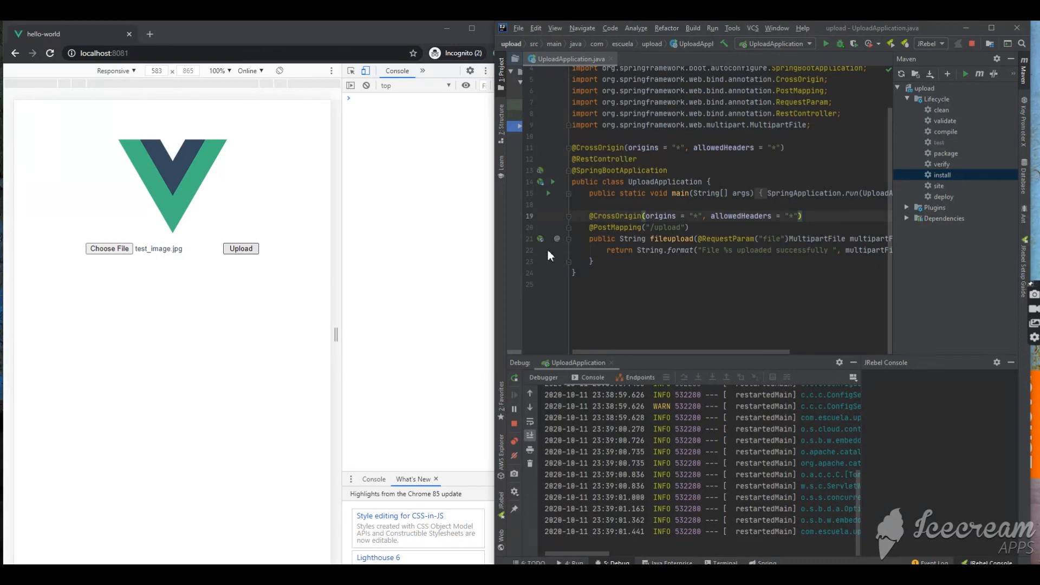
{"action": "left_click", "coordinate": [569, 251]}
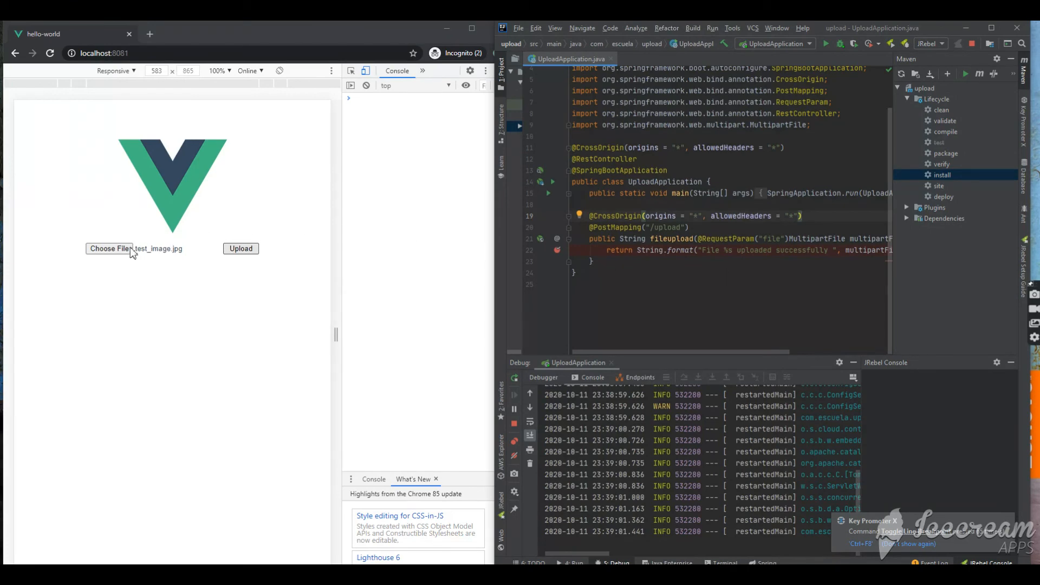
- Choose test_image.jpg in the page and upload it, pausing at the breakpoint
{"action": "left_click", "coordinate": [108, 248]}
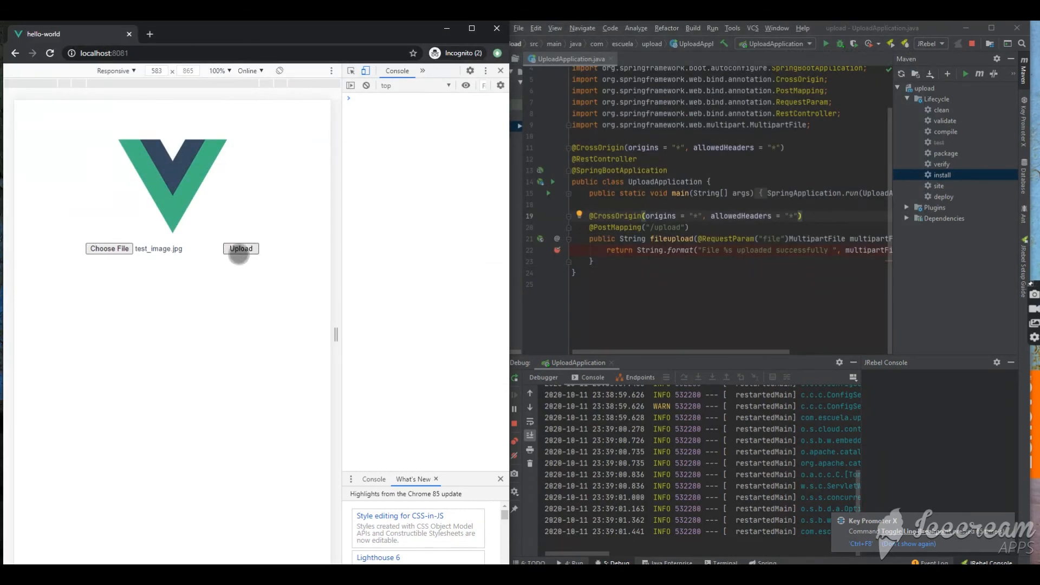
{"action": "left_click", "coordinate": [241, 248]}
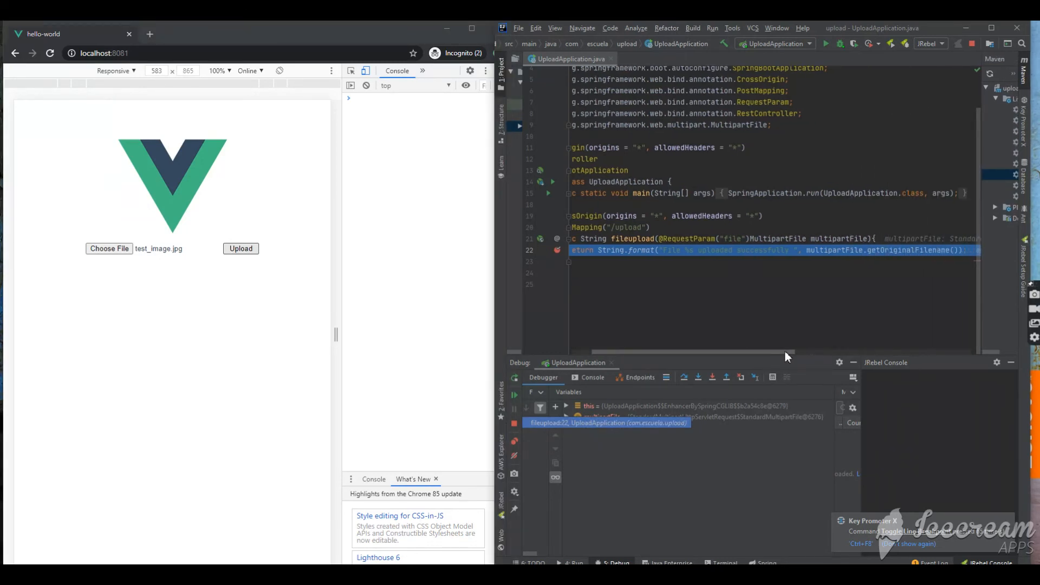
- Expand multipartFile in Variables and confirm filename is "test_image.jpg"
{"action": "left_click", "coordinate": [568, 416]}
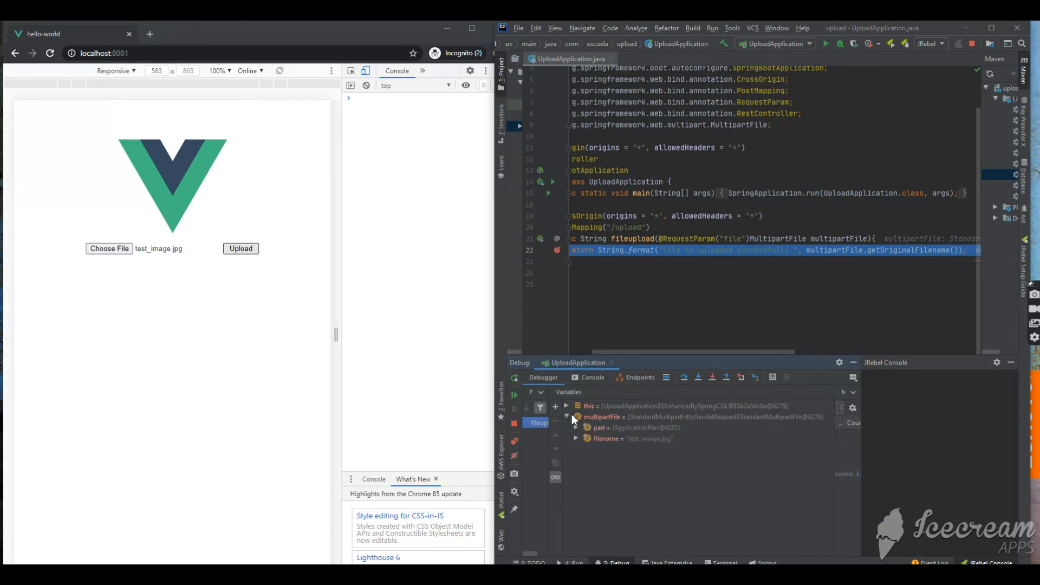
{"action": "left_click", "coordinate": [630, 439]}
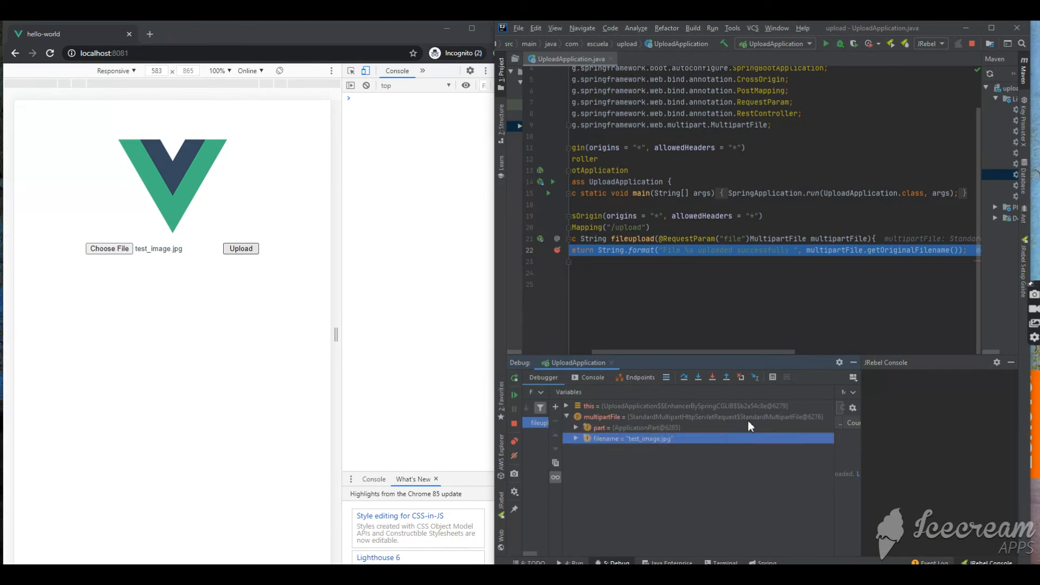
{"action": "mouse_move", "coordinate": [603, 412]}
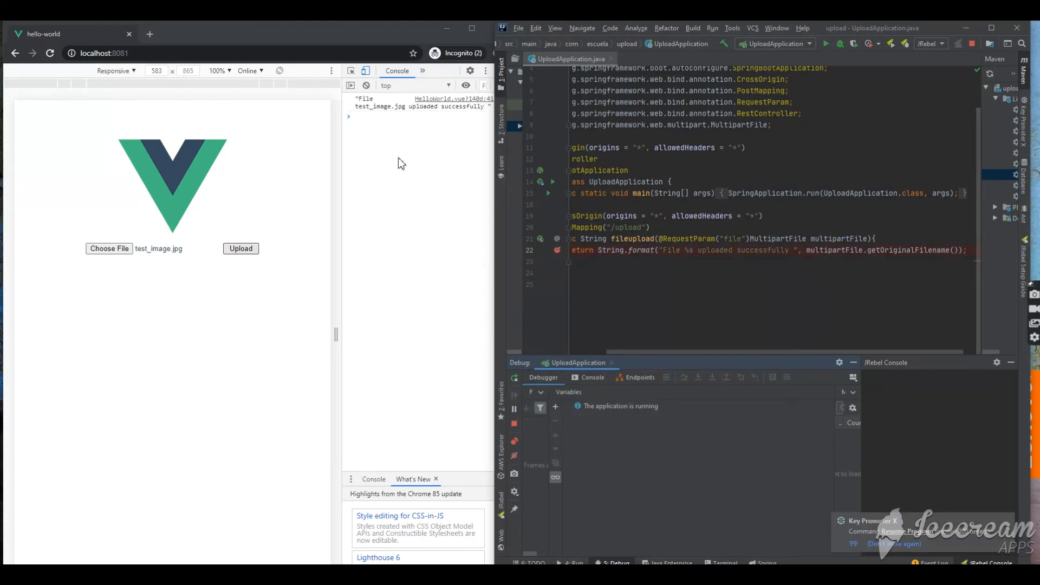
{"action": "mouse_move", "coordinate": [391, 112]}
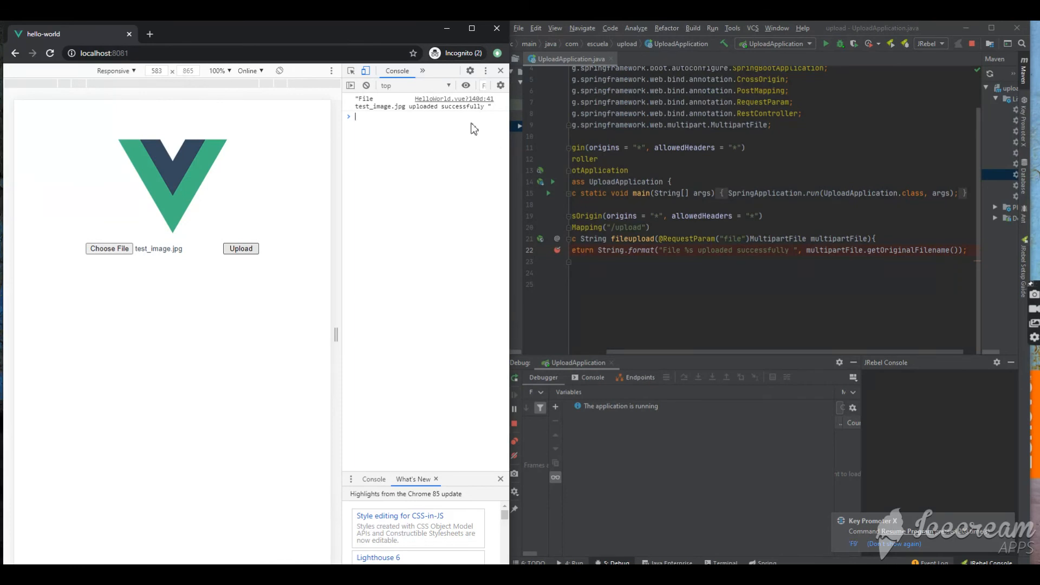
{"action": "mouse_move", "coordinate": [404, 132]}
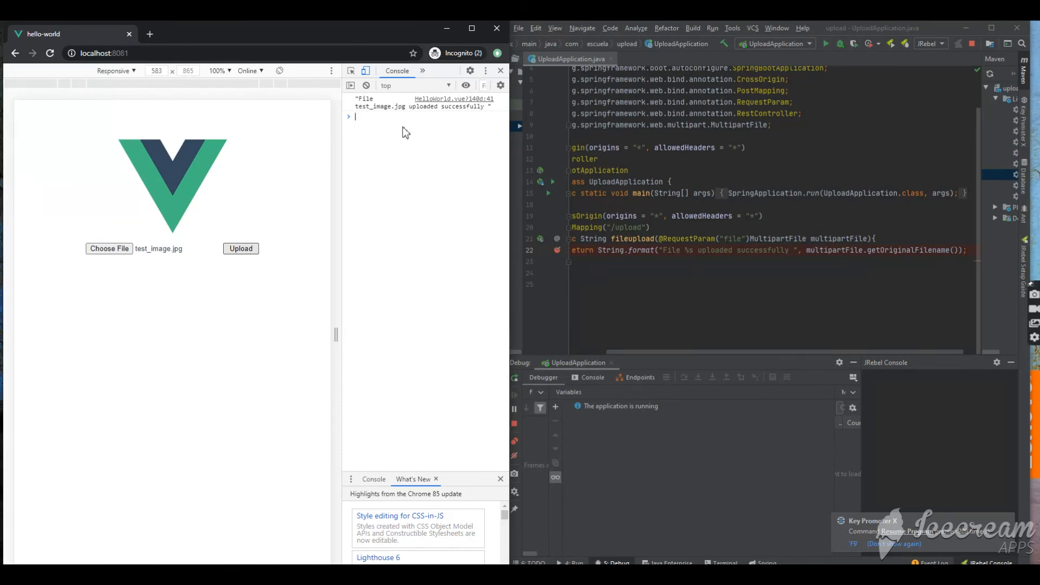